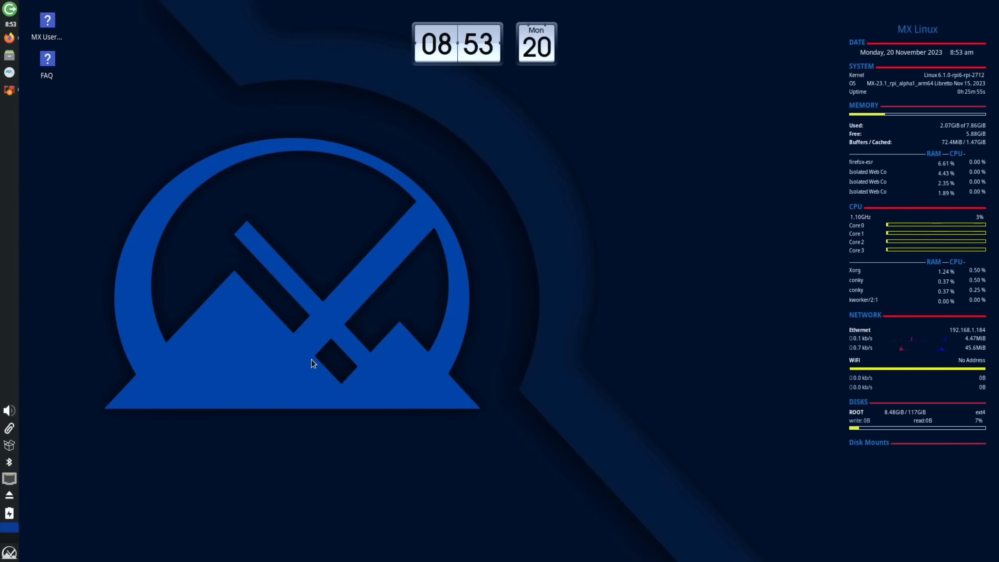
Open the MX Whisker menu, then bring up the Facebook Pi 5 16GB upgrade post.
{"action": "left_click", "coordinate": [9, 552]}
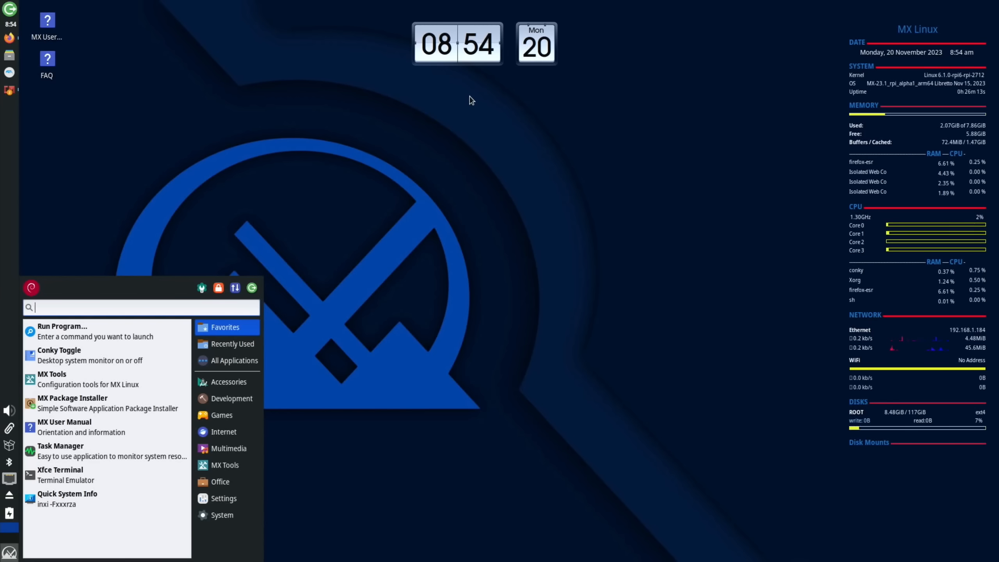
{"action": "mouse_move", "coordinate": [375, 123]}
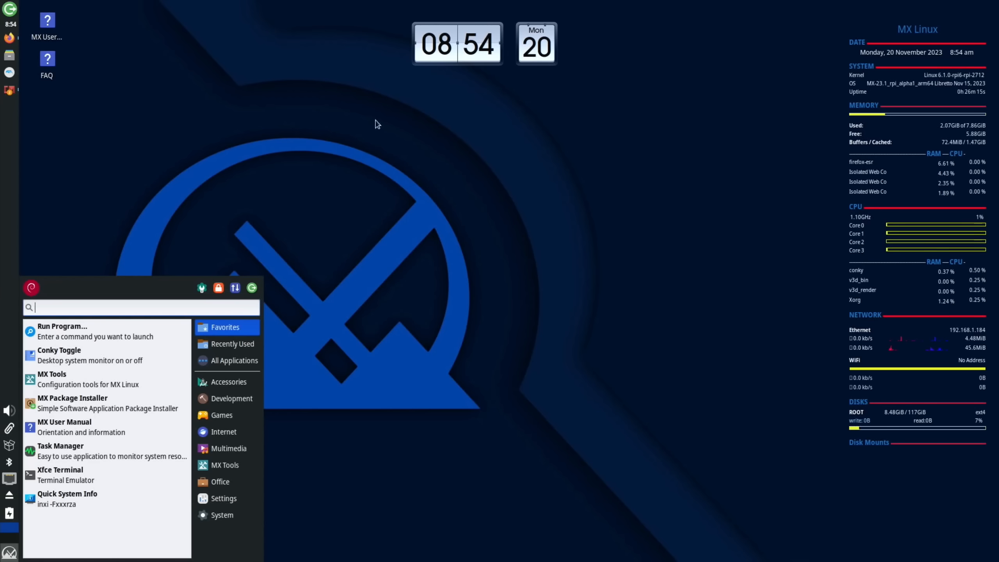
{"action": "left_click", "coordinate": [10, 38]}
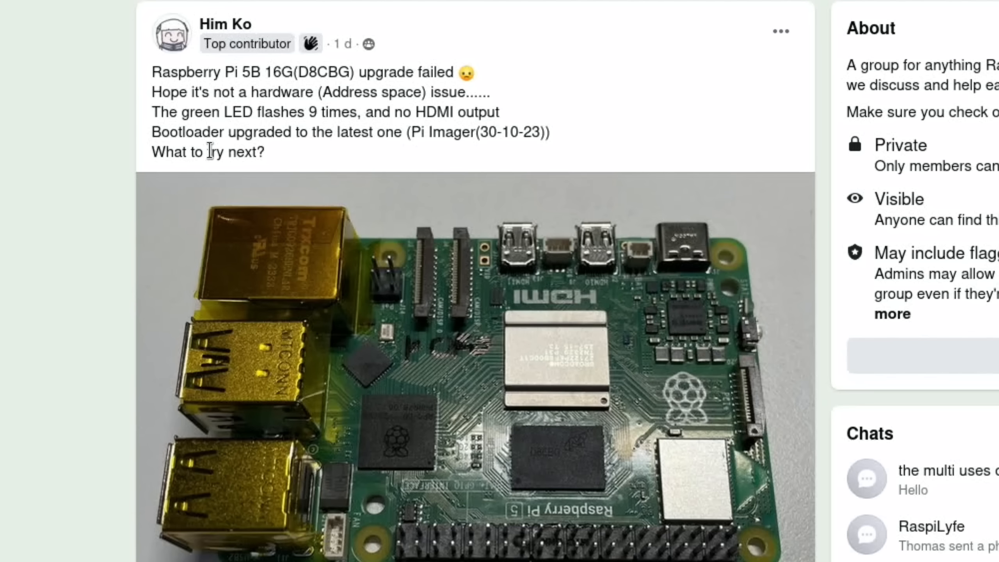
{"action": "mouse_move", "coordinate": [134, 142]}
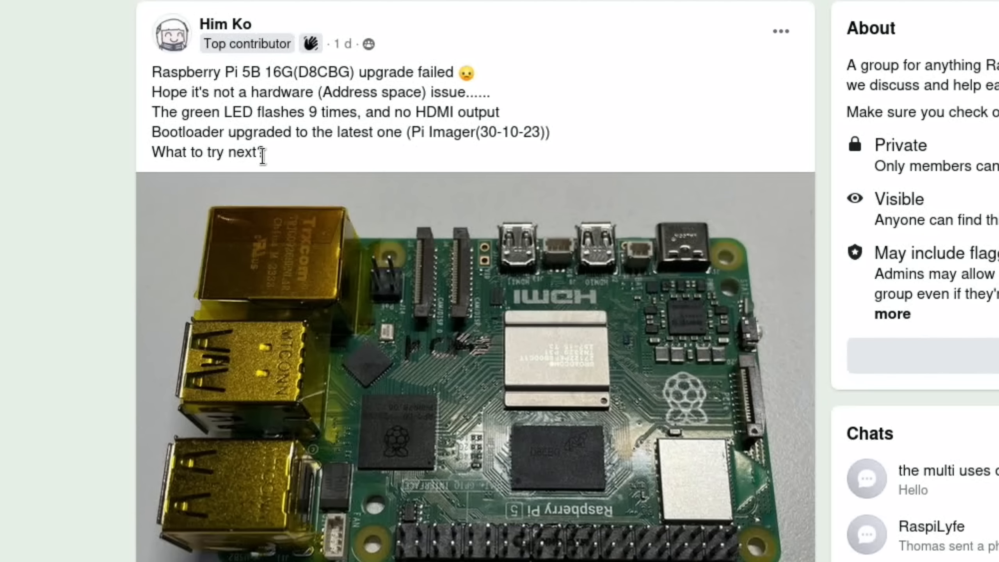
{"action": "mouse_move", "coordinate": [501, 158]}
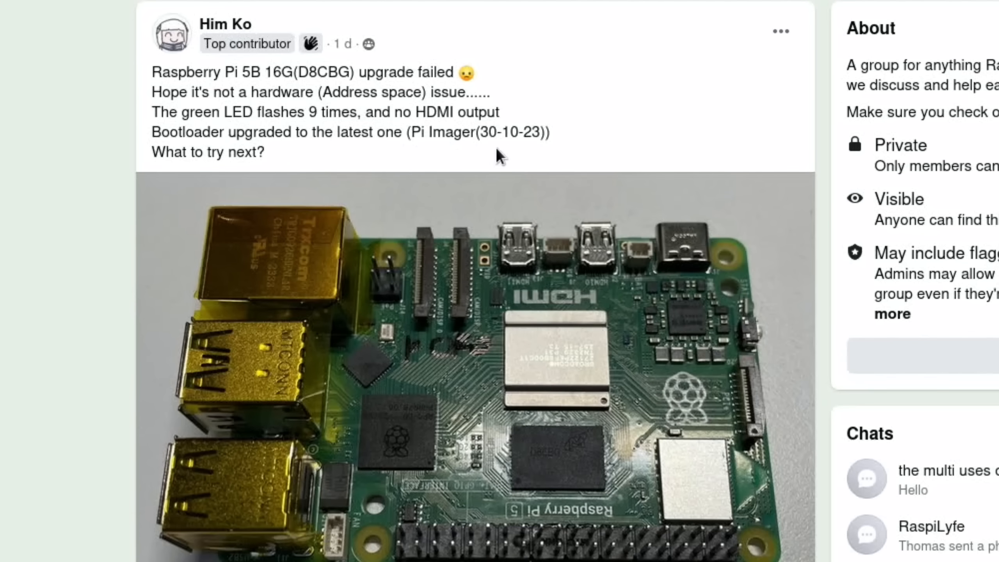
{"action": "mouse_move", "coordinate": [185, 172]}
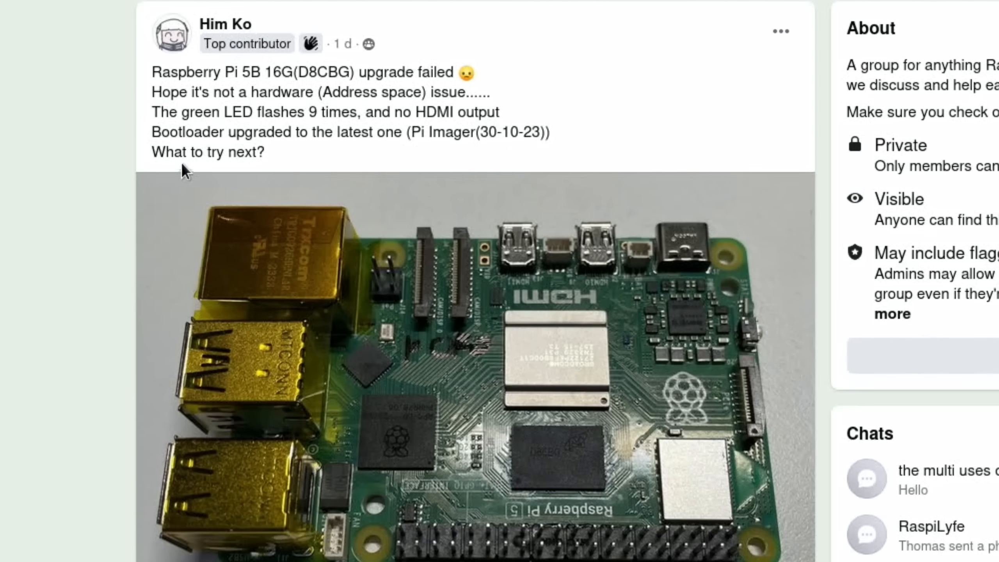
Skim the upgrade thread's comments and view the neofetch screenshot full-screen.
{"action": "scroll", "scroll_direction": "down", "scroll_amount": 3}
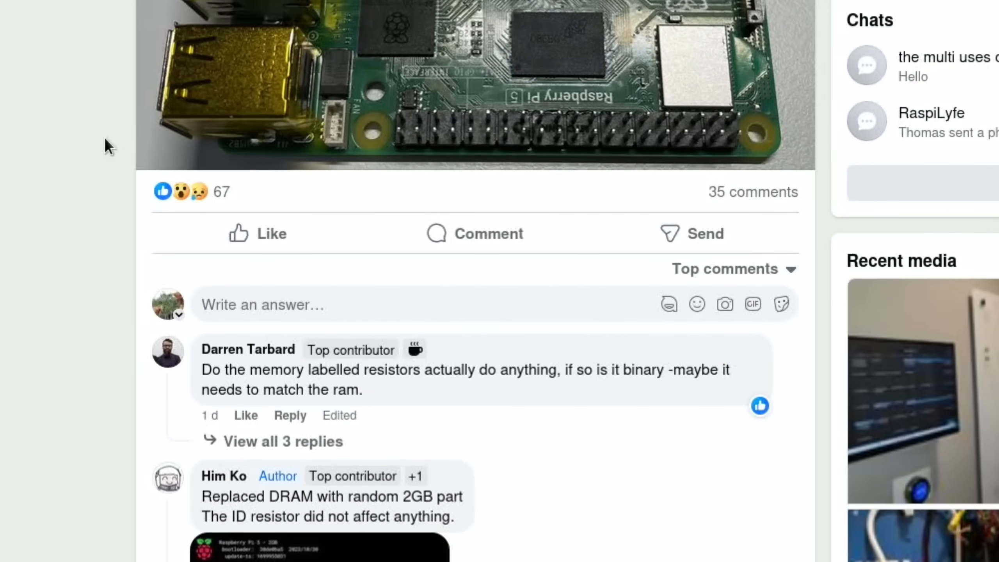
{"action": "scroll", "scroll_direction": "up", "scroll_amount": 3}
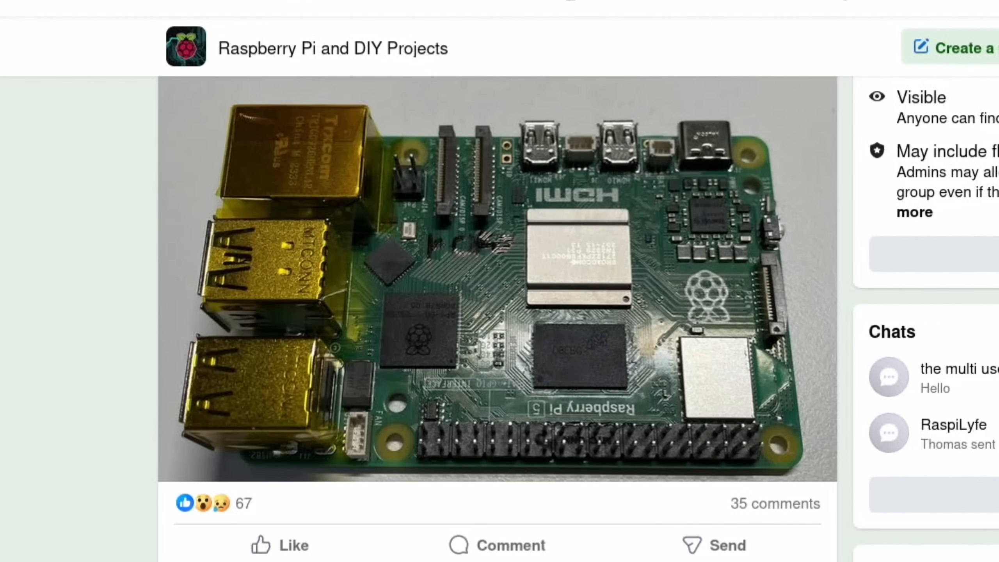
{"action": "mouse_move", "coordinate": [576, 368]}
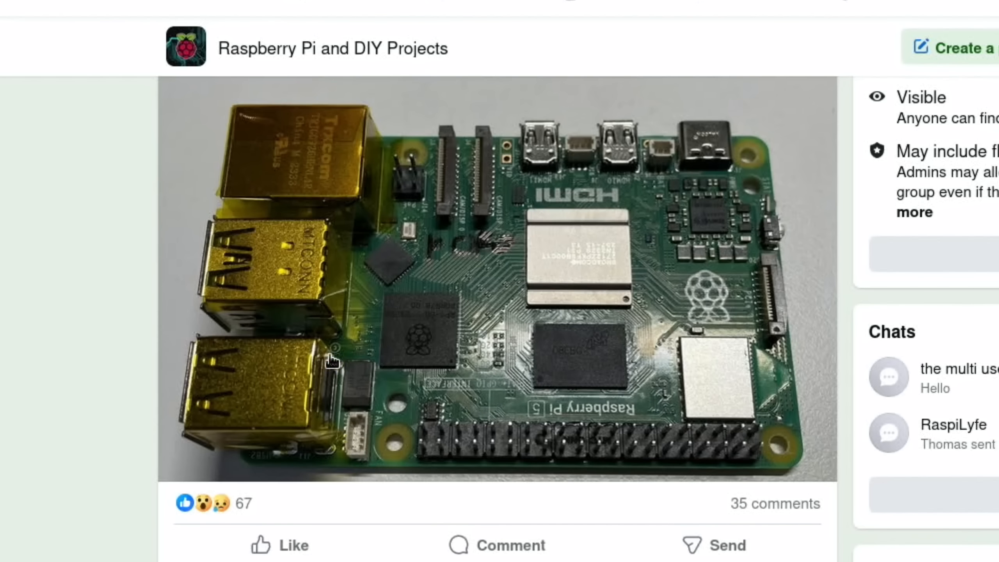
{"action": "mouse_move", "coordinate": [570, 368]}
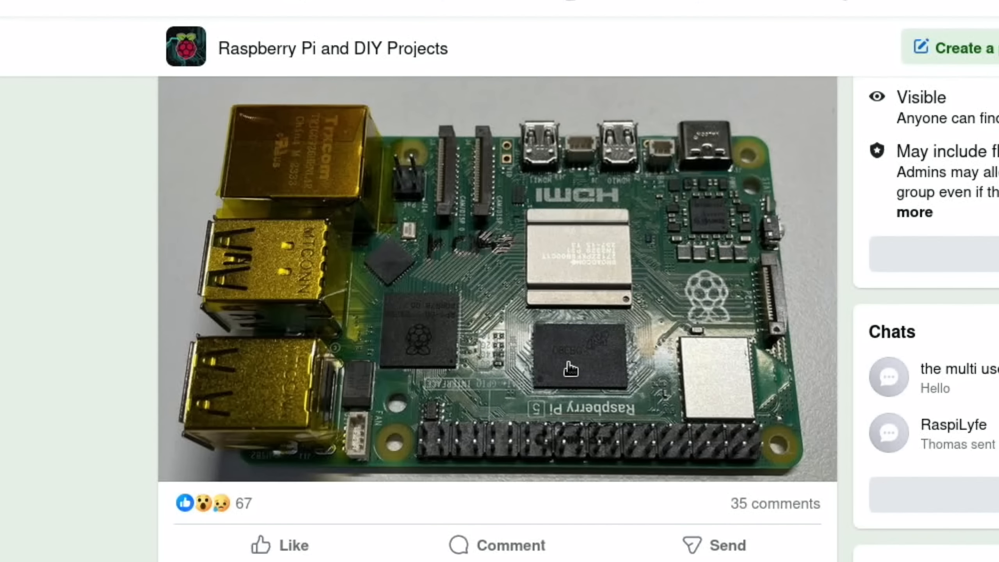
{"action": "mouse_move", "coordinate": [105, 465]}
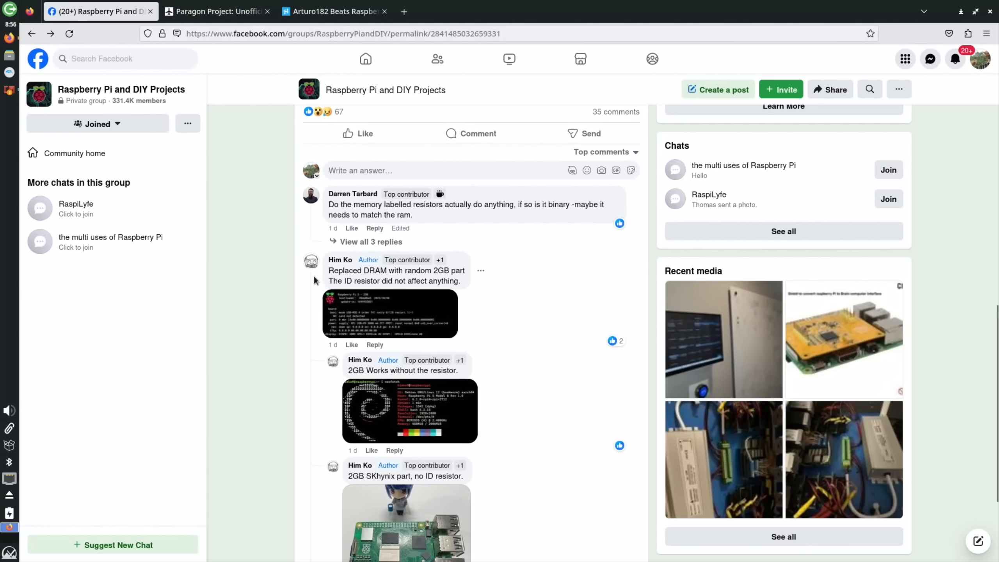
{"action": "mouse_move", "coordinate": [495, 259]}
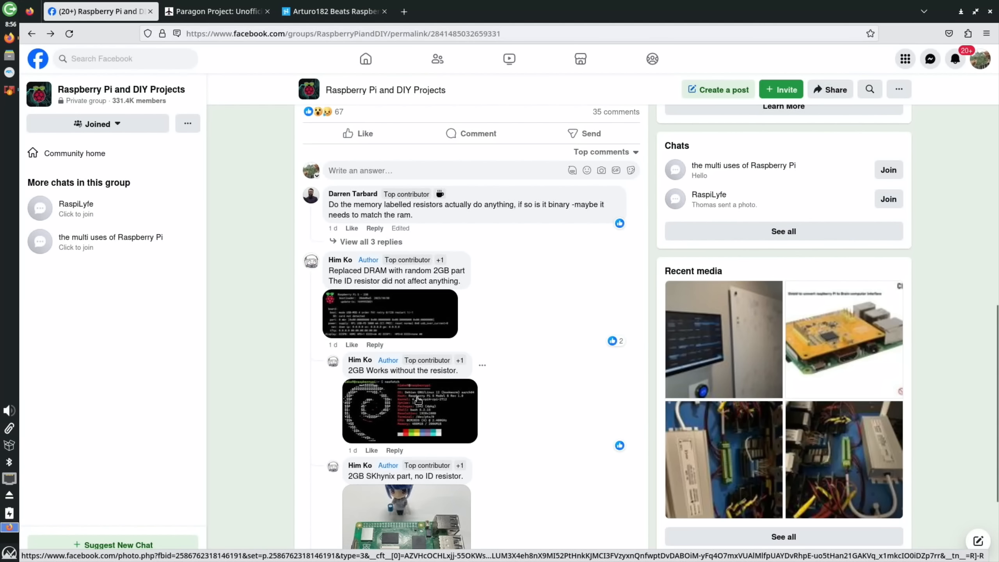
{"action": "left_click", "coordinate": [410, 410]}
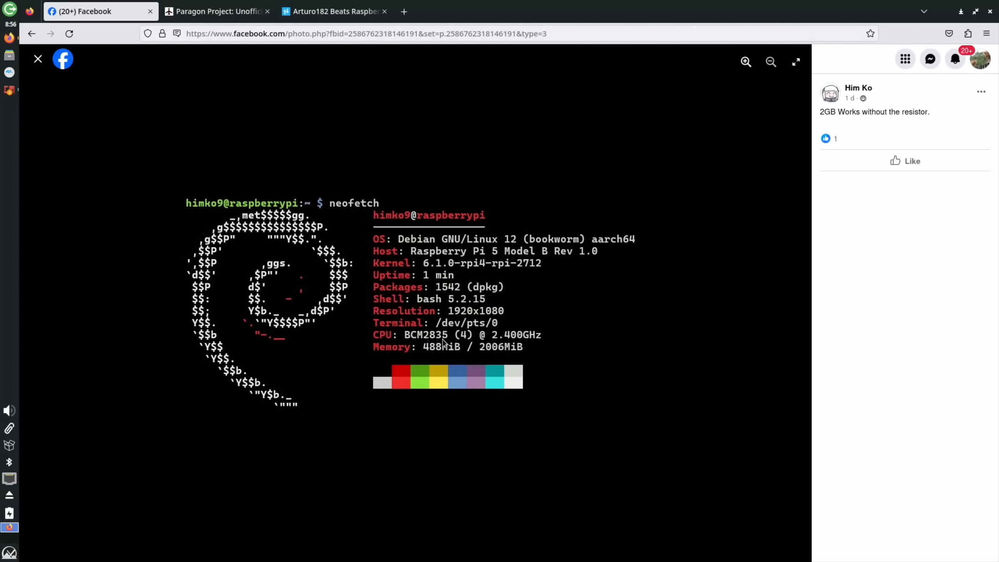
{"action": "mouse_move", "coordinate": [513, 305]}
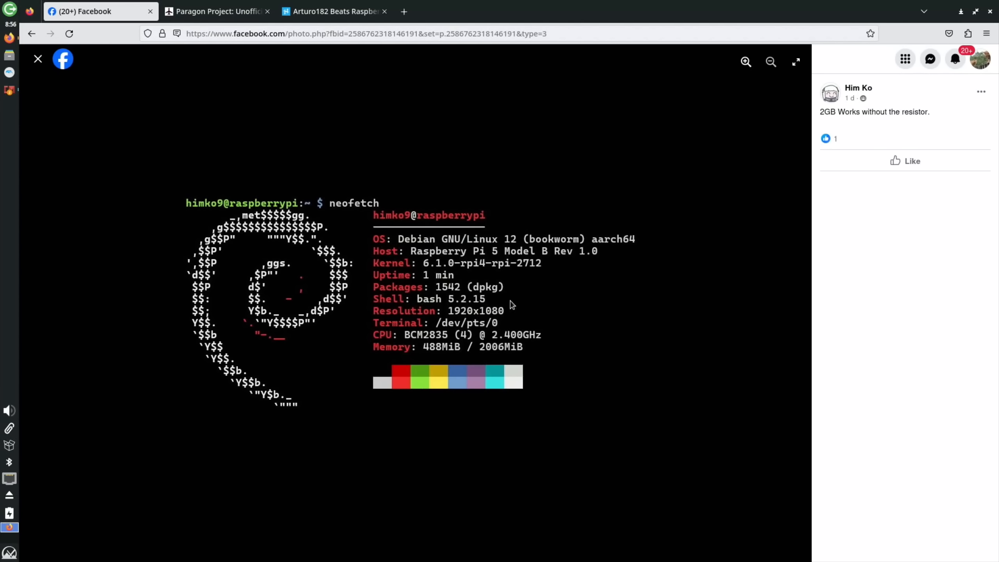
{"action": "mouse_move", "coordinate": [501, 352]}
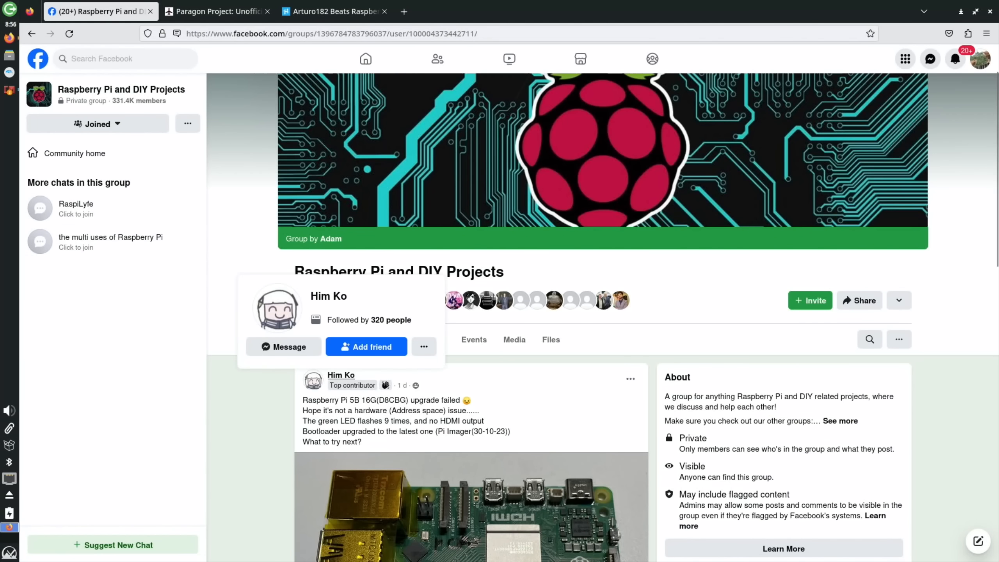
Leave the Facebook group and glance at the Cytron CM4 Maker Board reference.
{"action": "left_click", "coordinate": [329, 296]}
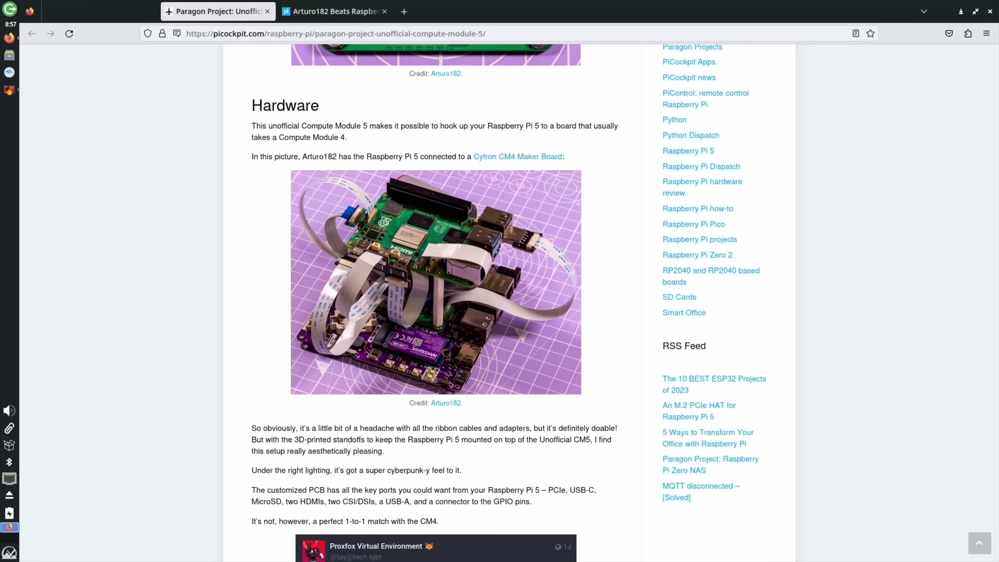
{"action": "left_click", "coordinate": [218, 12]}
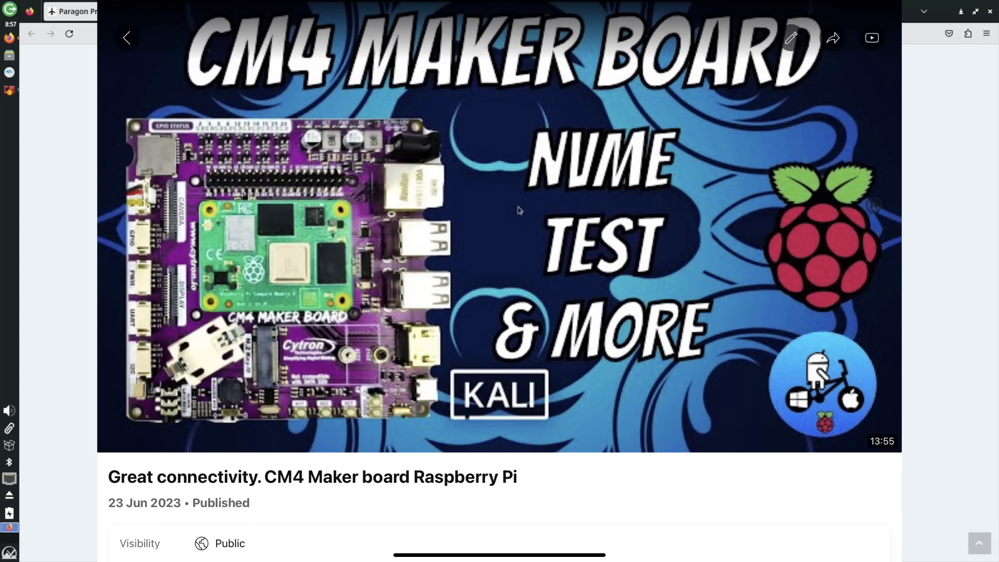
{"action": "left_click", "coordinate": [100, 11]}
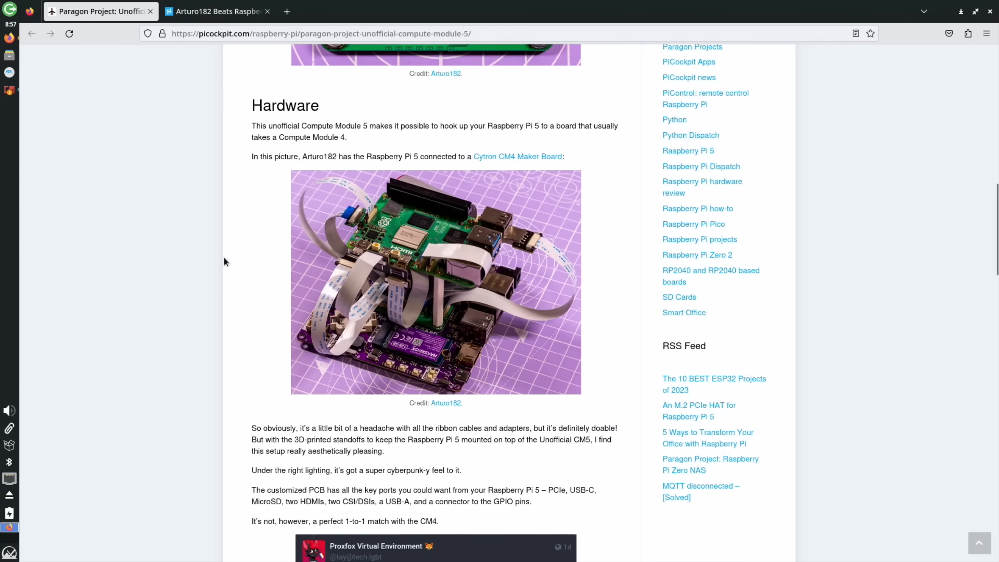
Scroll the PiCockpit CM5 article to the Mastodon exchange about unavailable CM4 pins.
{"action": "scroll", "scroll_direction": "up", "scroll_amount": 3}
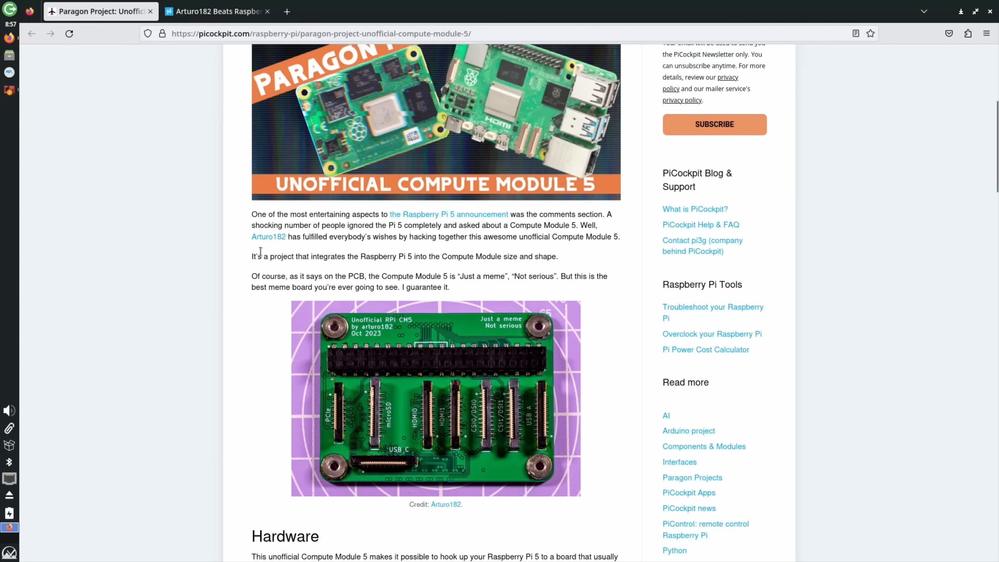
{"action": "mouse_move", "coordinate": [332, 253]}
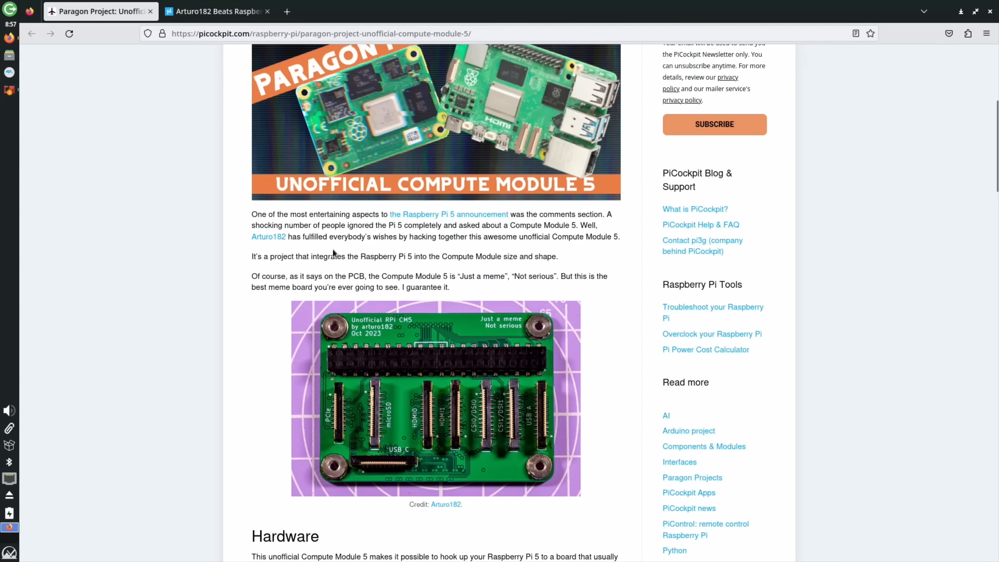
{"action": "mouse_move", "coordinate": [525, 251]}
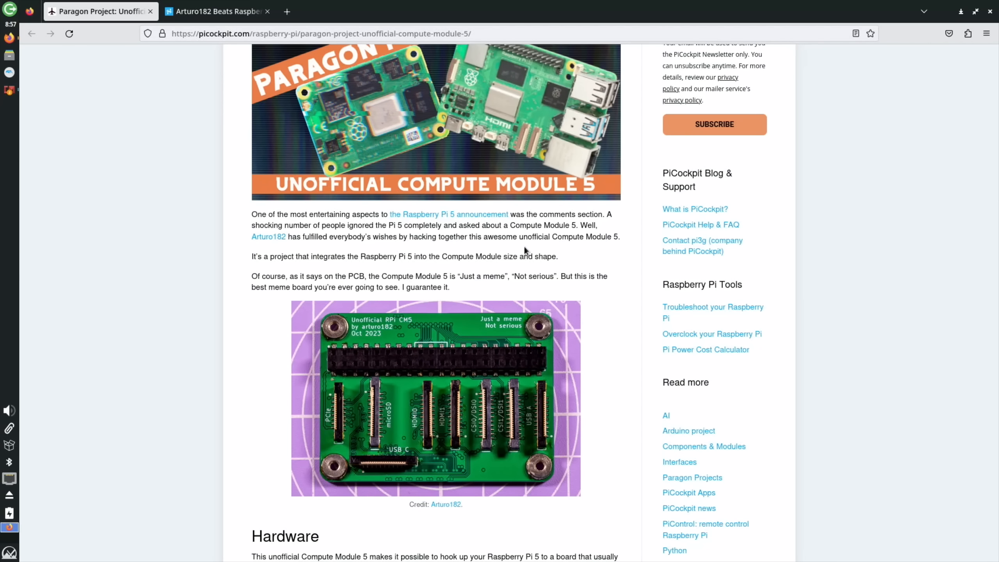
{"action": "scroll", "scroll_direction": "down", "scroll_amount": 3}
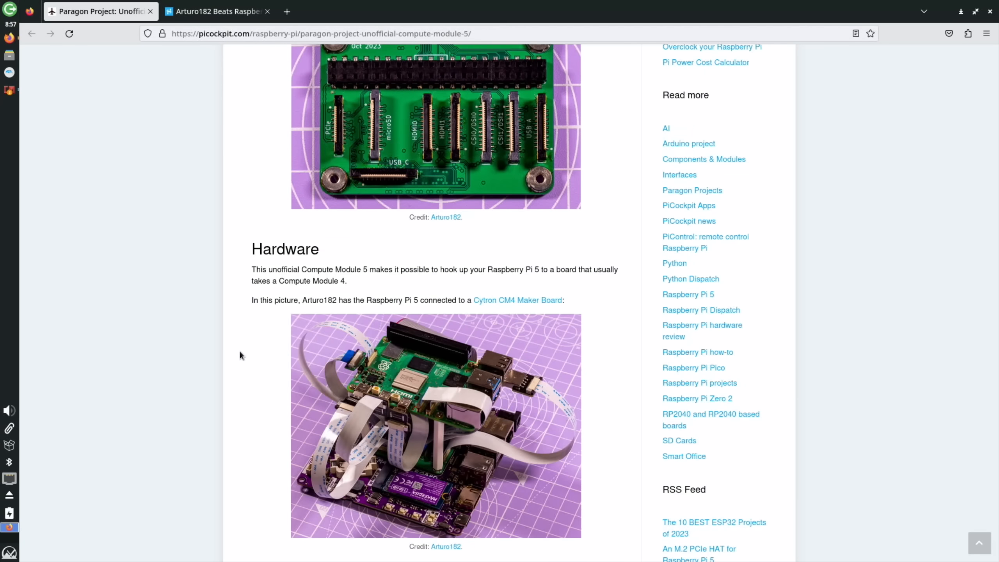
{"action": "mouse_move", "coordinate": [294, 371]}
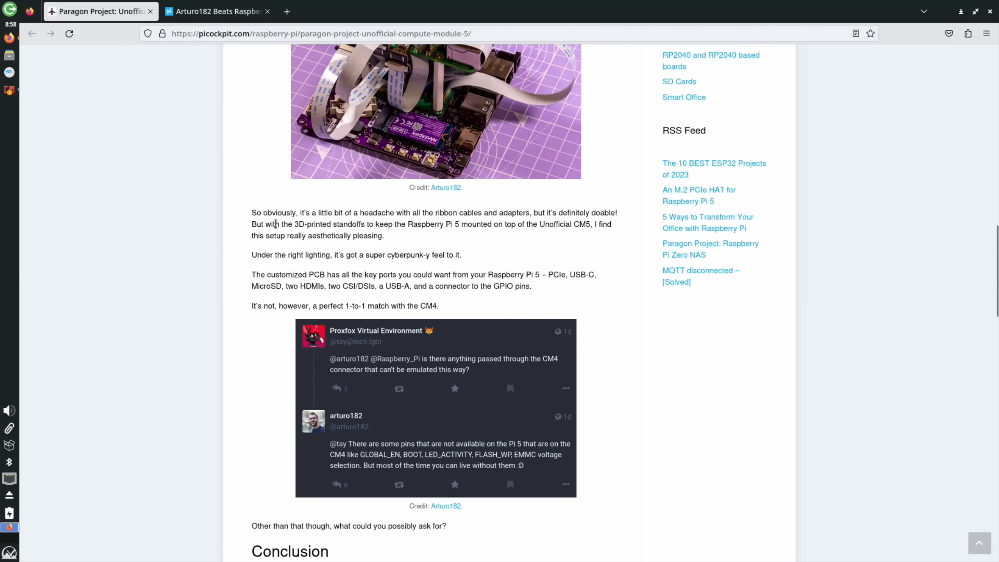
{"action": "mouse_move", "coordinate": [210, 271]}
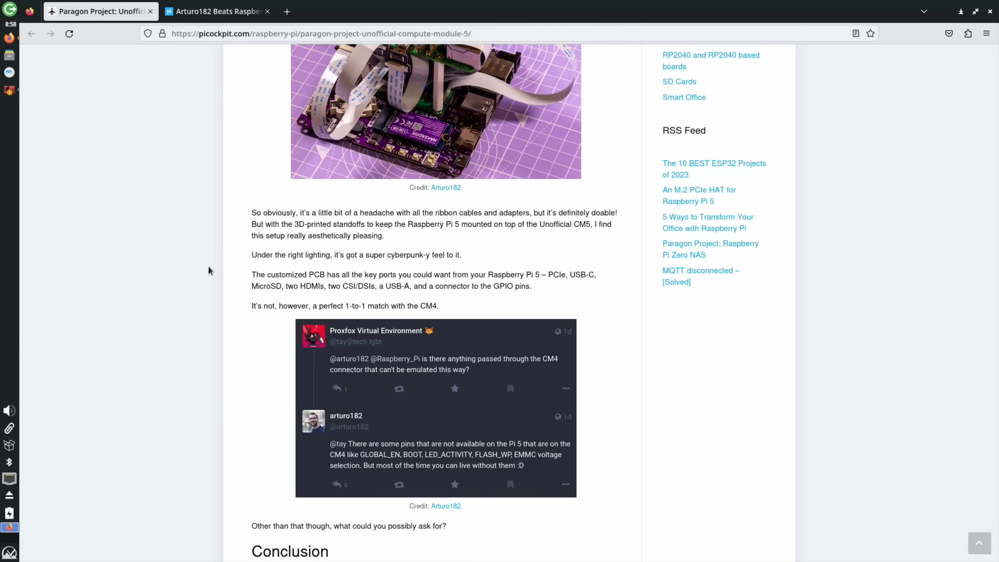
{"action": "scroll", "scroll_direction": "down", "scroll_amount": 3}
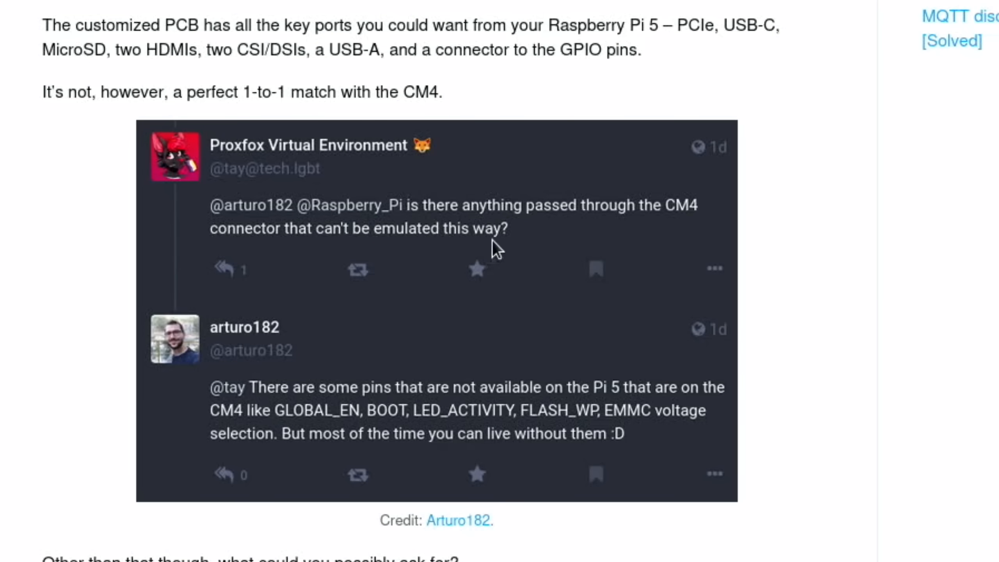
{"action": "mouse_move", "coordinate": [534, 271]}
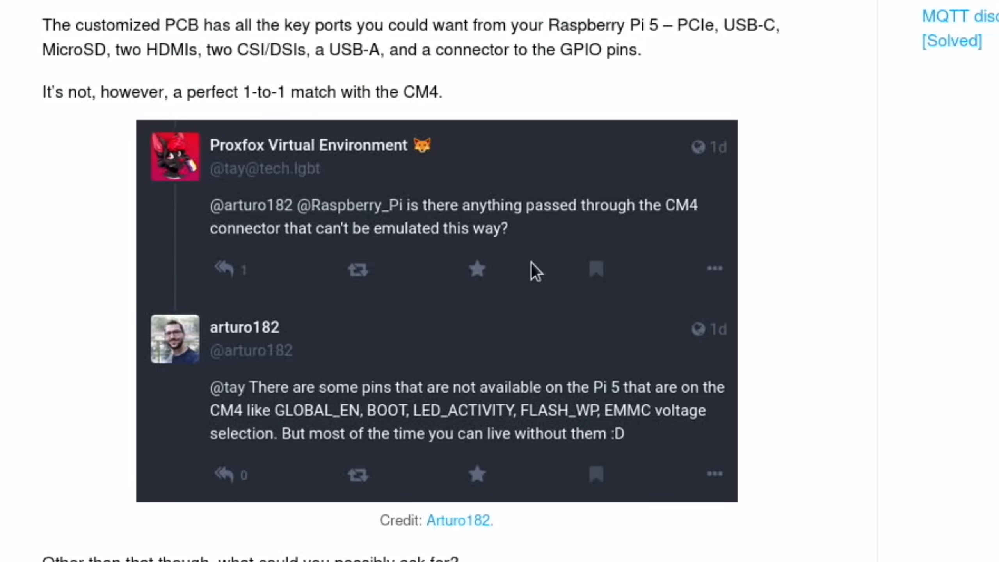
{"action": "mouse_move", "coordinate": [430, 359]}
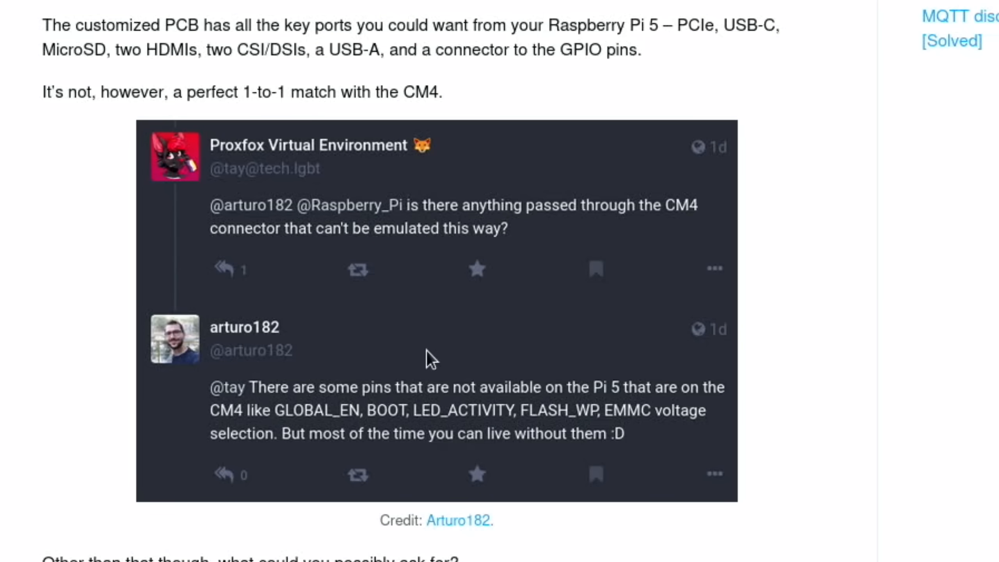
{"action": "mouse_move", "coordinate": [616, 403]}
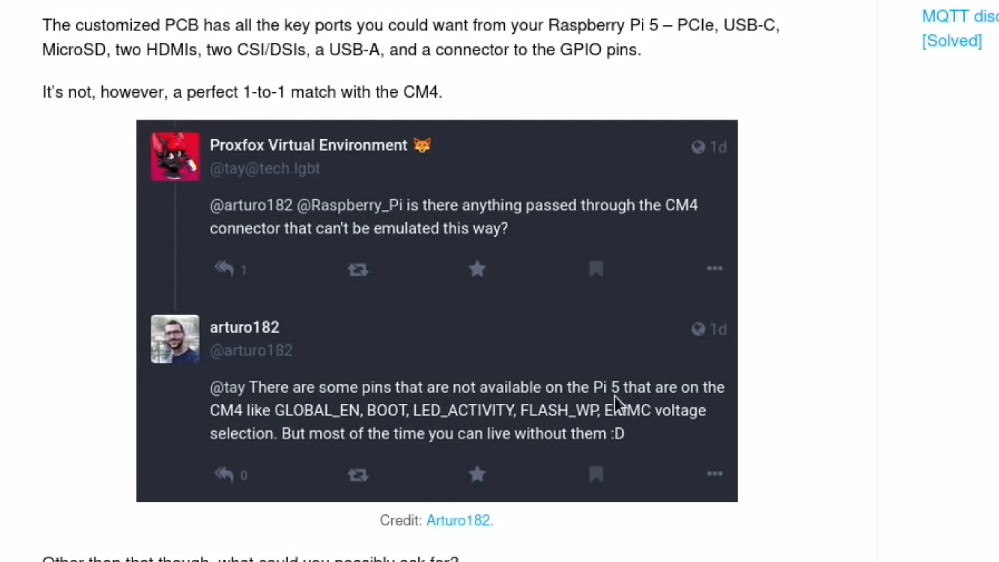
{"action": "mouse_move", "coordinate": [372, 446]}
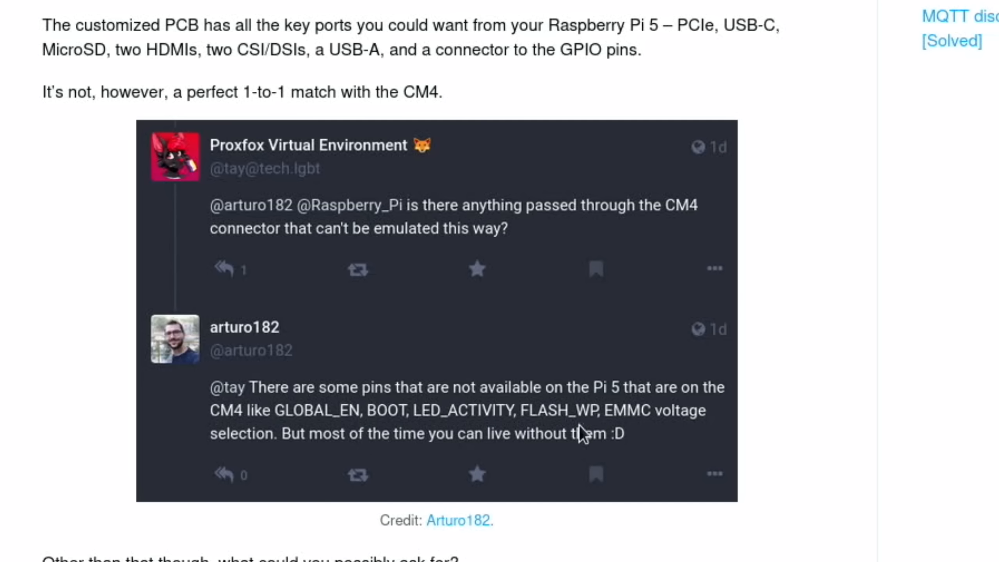
{"action": "mouse_move", "coordinate": [689, 444]}
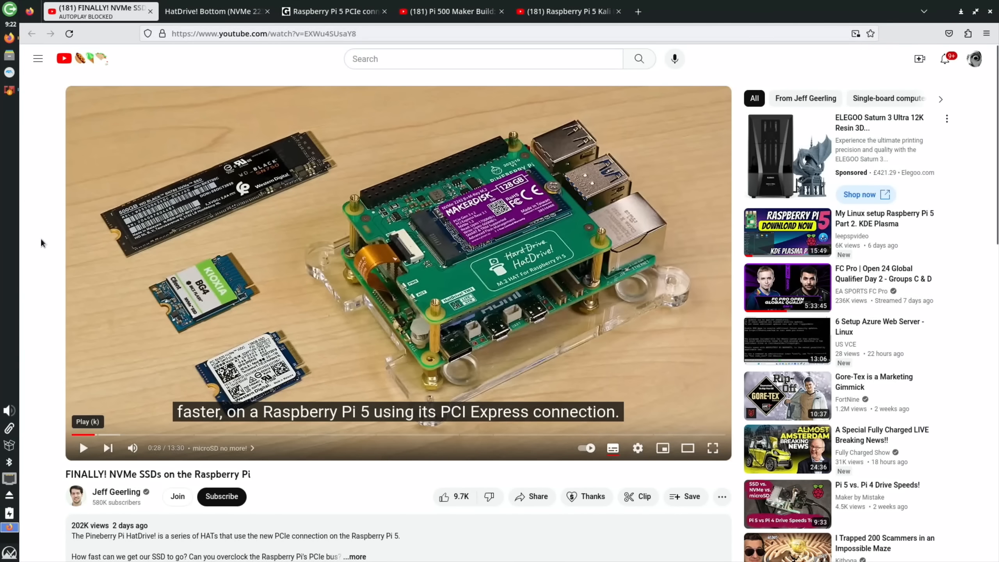
{"action": "mouse_move", "coordinate": [342, 487]}
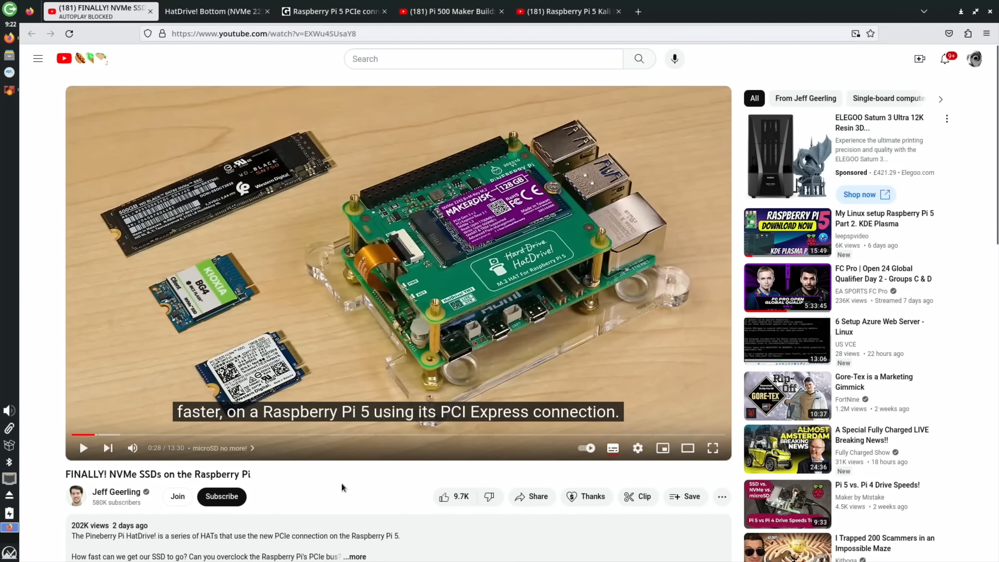
{"action": "mouse_move", "coordinate": [522, 210]}
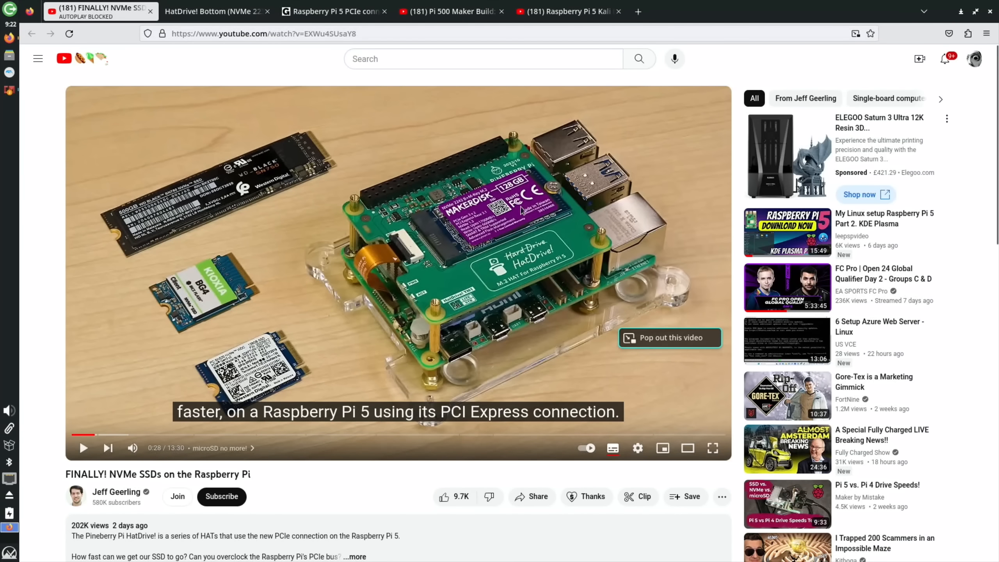
{"action": "mouse_move", "coordinate": [398, 257]}
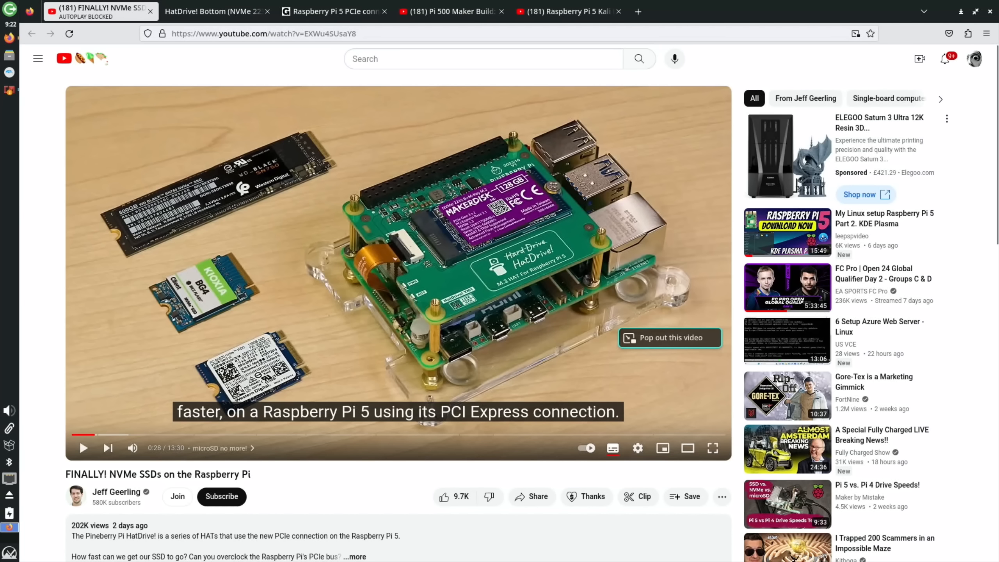
{"action": "mouse_move", "coordinate": [421, 262]}
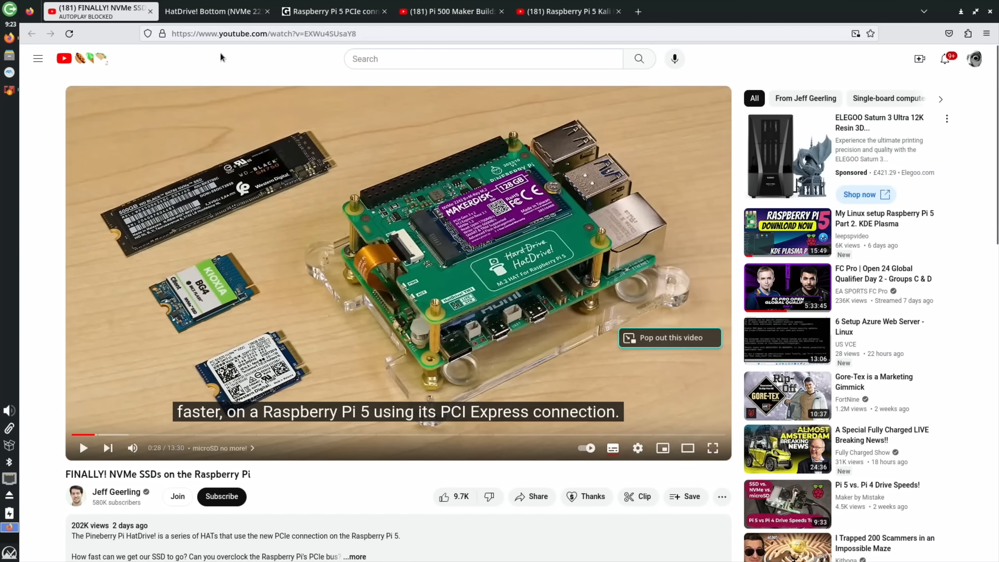
Switch from the NVMe SSD video to the HatDrive! Bottom product page.
{"action": "left_click", "coordinate": [217, 11]}
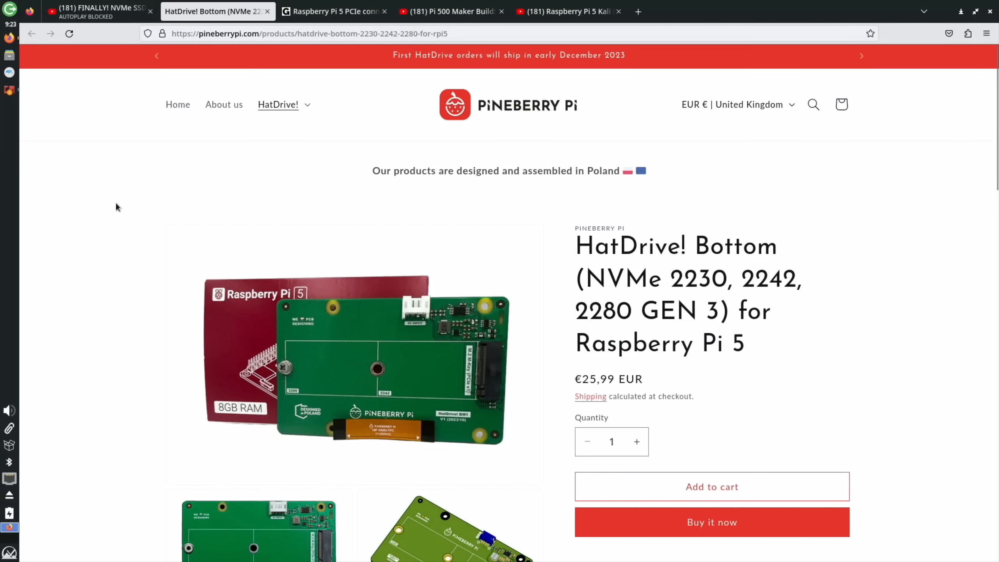
Read the HatDrive Bottom's key features, then close its page.
{"action": "scroll", "scroll_direction": "down", "scroll_amount": 3}
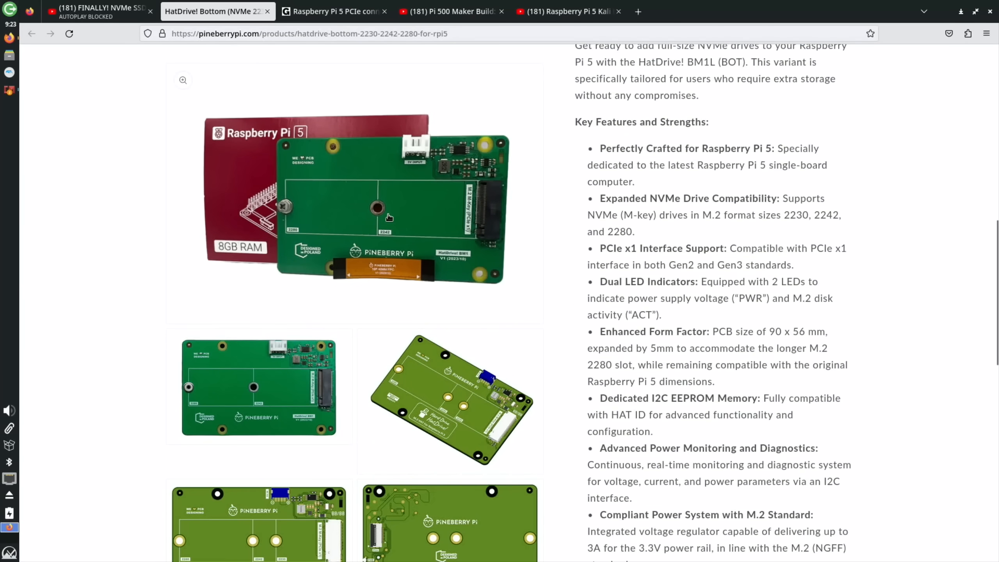
{"action": "scroll", "scroll_direction": "down", "scroll_amount": 3}
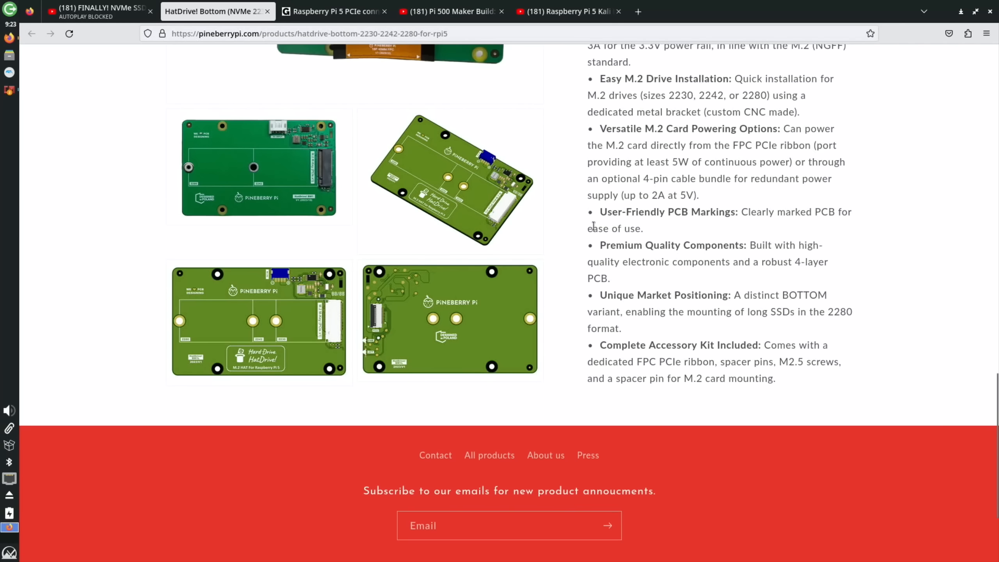
{"action": "scroll", "scroll_direction": "up", "scroll_amount": 3}
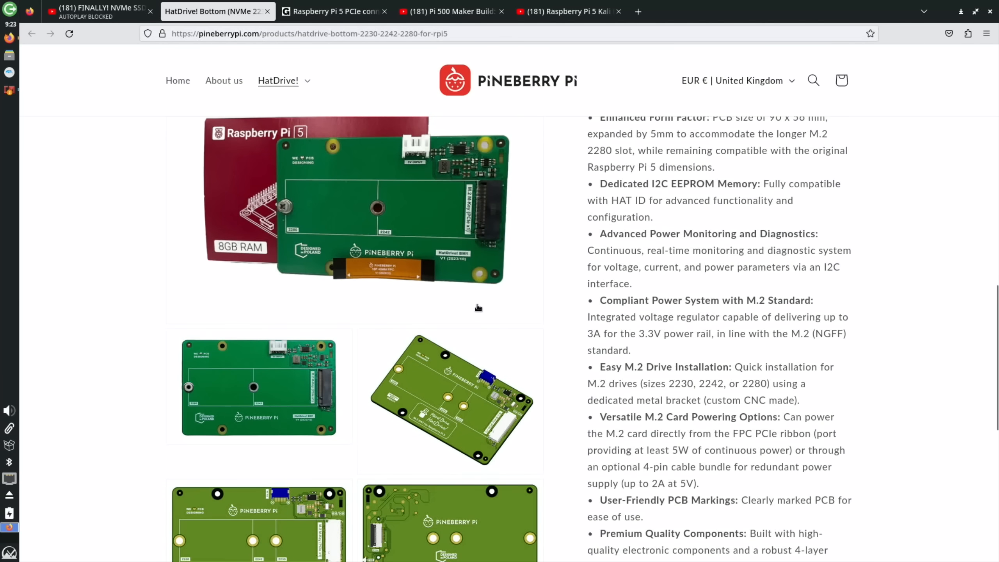
{"action": "mouse_move", "coordinate": [392, 206]}
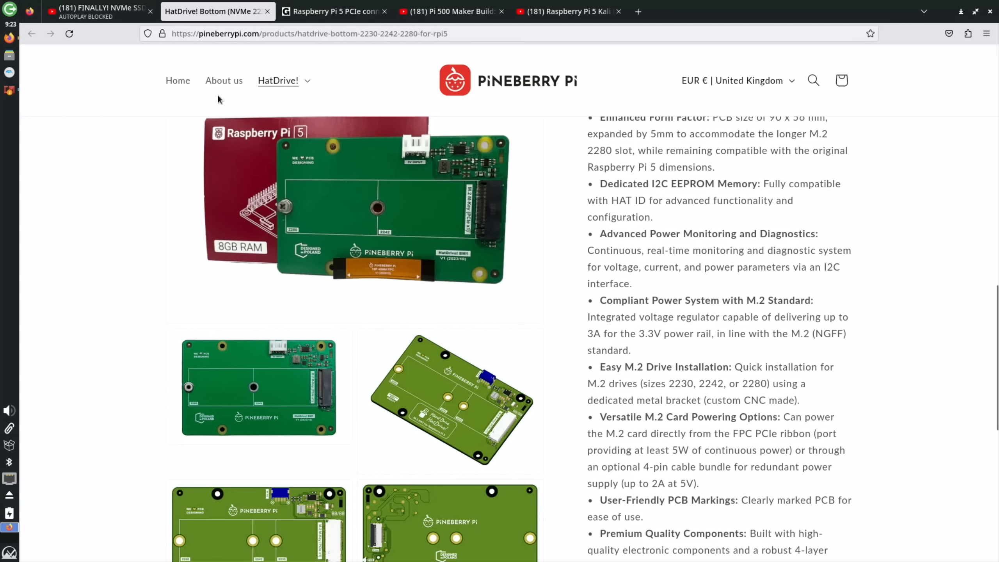
{"action": "left_click", "coordinate": [99, 11]}
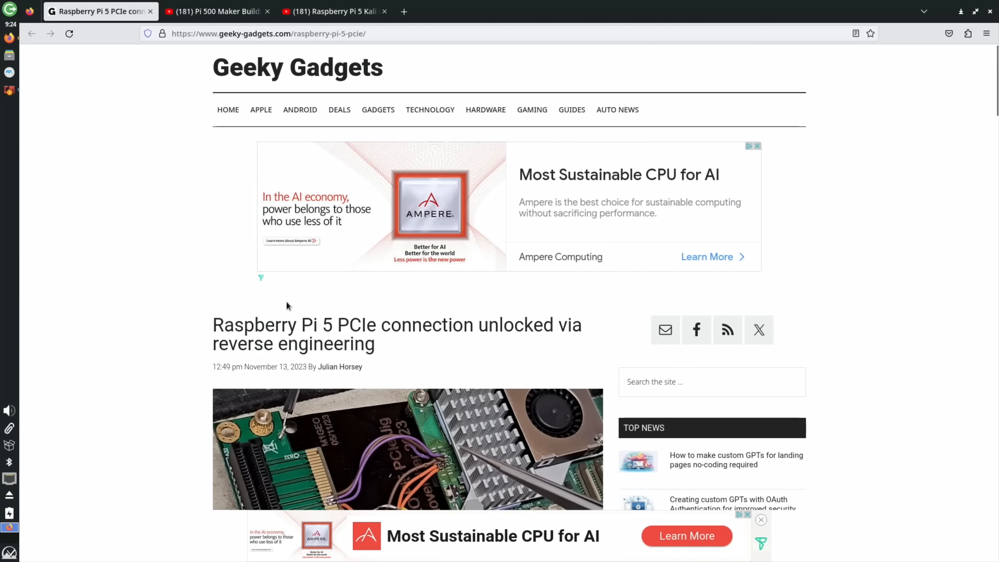
Scroll through the Geeky Gadgets Pi 5 PCIe reverse-engineering article to the linked video.
{"action": "scroll", "scroll_direction": "down", "scroll_amount": 3}
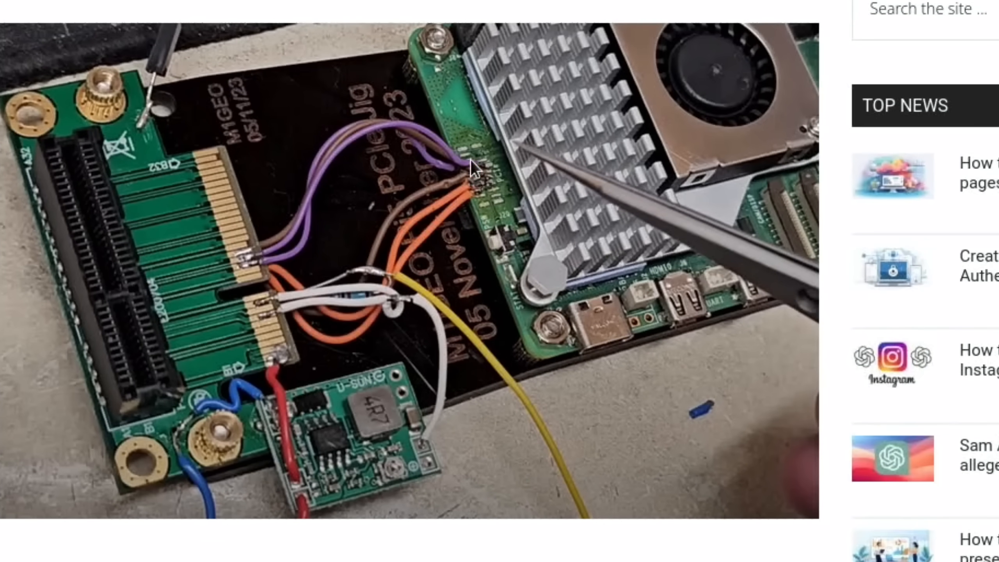
{"action": "mouse_move", "coordinate": [463, 210]}
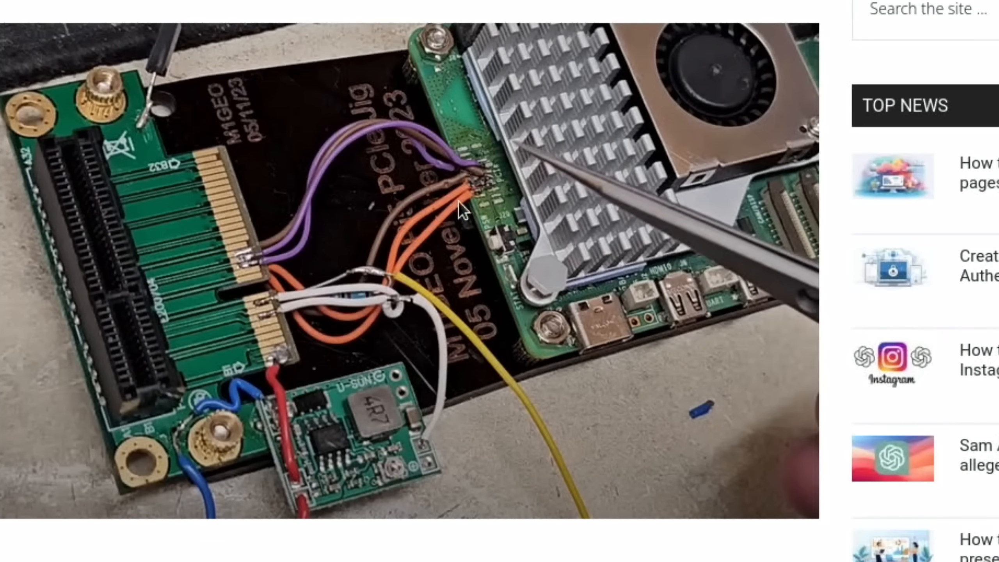
{"action": "mouse_move", "coordinate": [445, 194]}
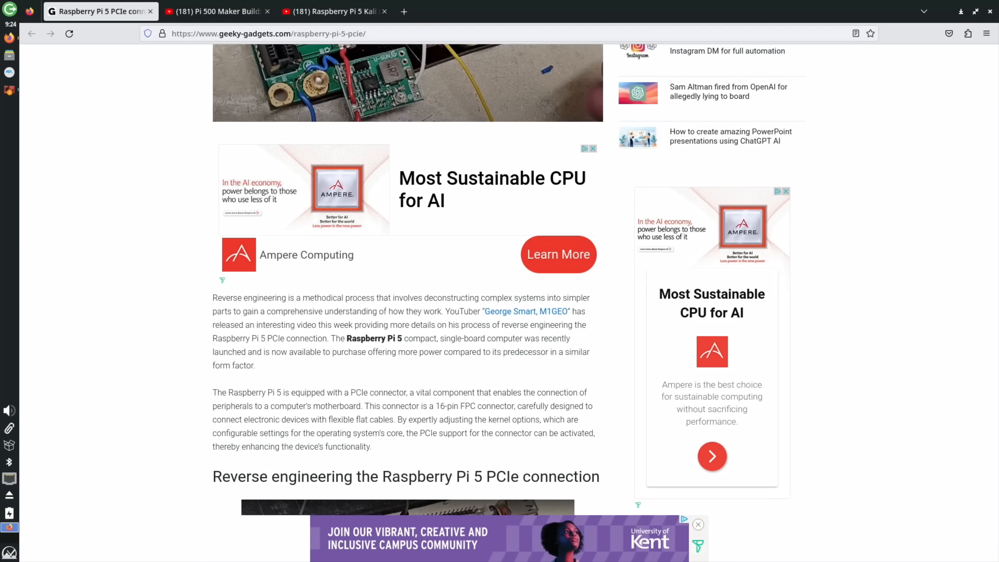
{"action": "scroll", "scroll_direction": "down", "scroll_amount": 3}
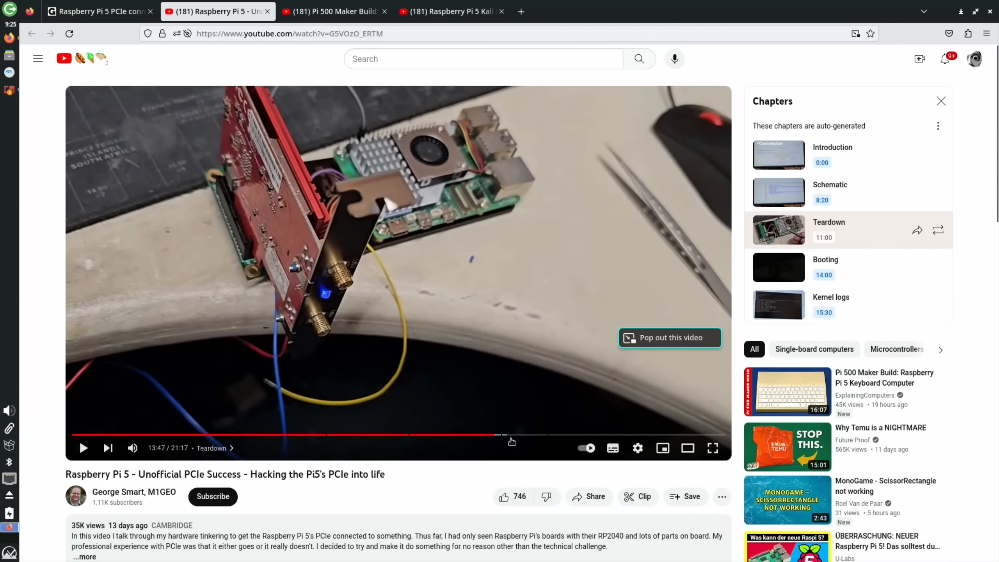
Jump the unofficial PCIe video to its Teardown chapter.
{"action": "left_click_drag", "start_coordinate": [497, 436], "coordinate": [515, 435]}
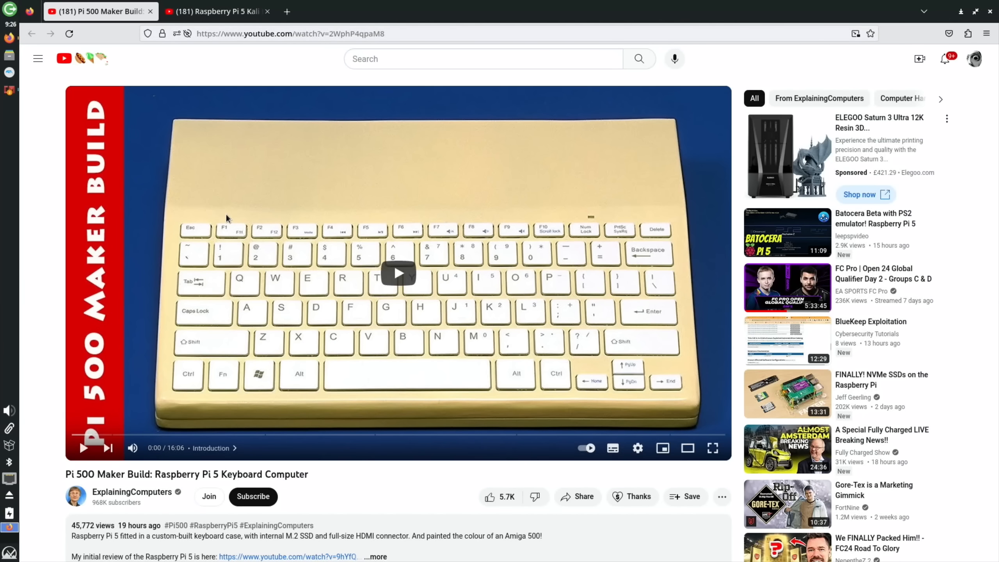
{"action": "mouse_move", "coordinate": [306, 248]}
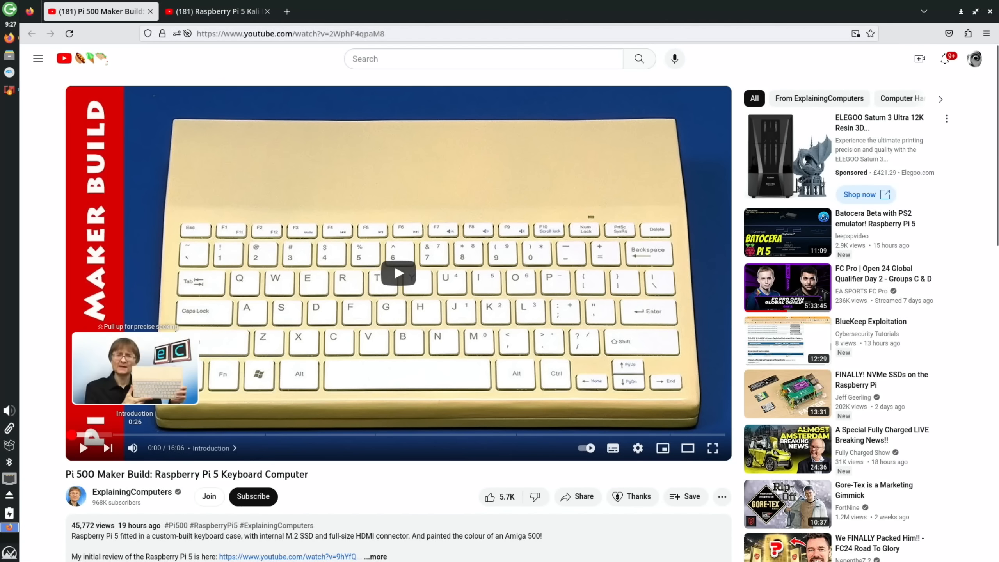
Skim the Pi 500 Maker Build video through parts and fit test, then close it.
{"action": "left_click", "coordinate": [397, 273]}
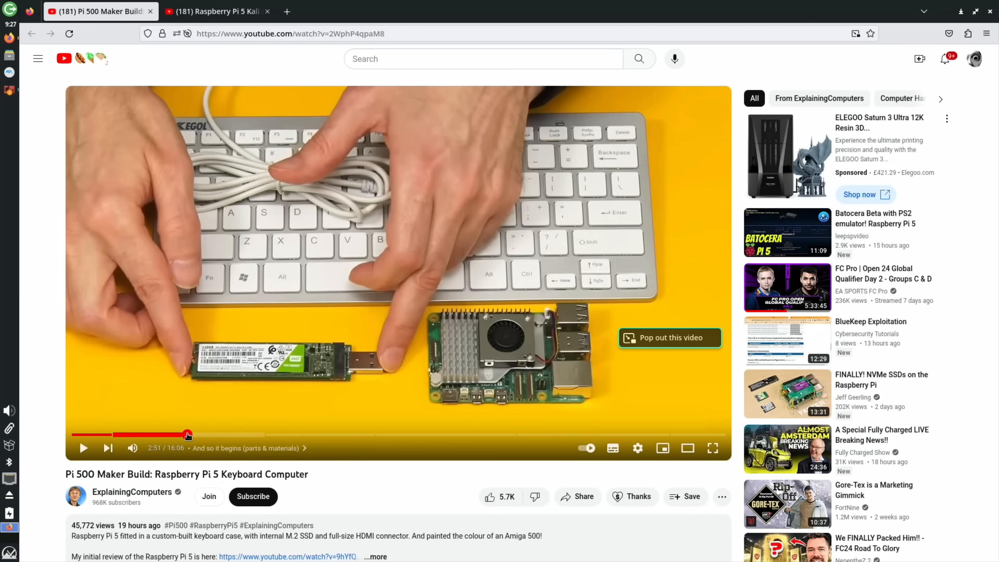
{"action": "left_click_drag", "start_coordinate": [189, 435], "coordinate": [417, 436]}
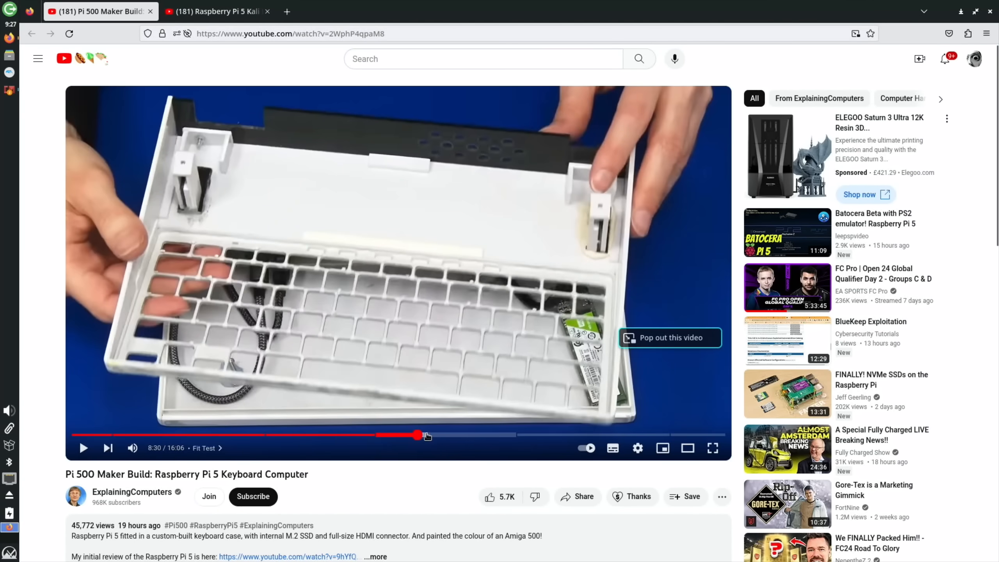
{"action": "left_click_drag", "start_coordinate": [417, 435], "coordinate": [449, 435]}
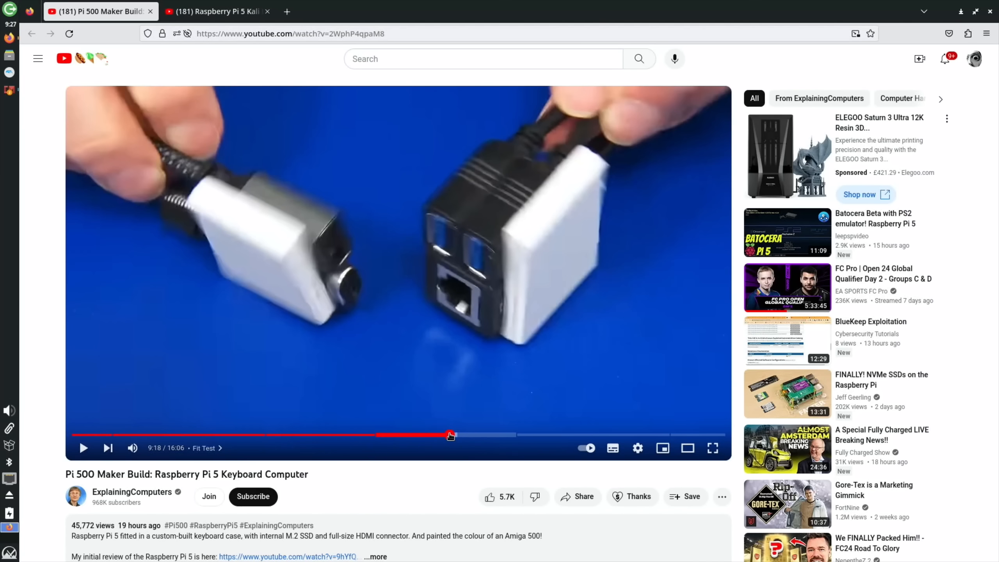
{"action": "left_click_drag", "start_coordinate": [450, 436], "coordinate": [489, 436]}
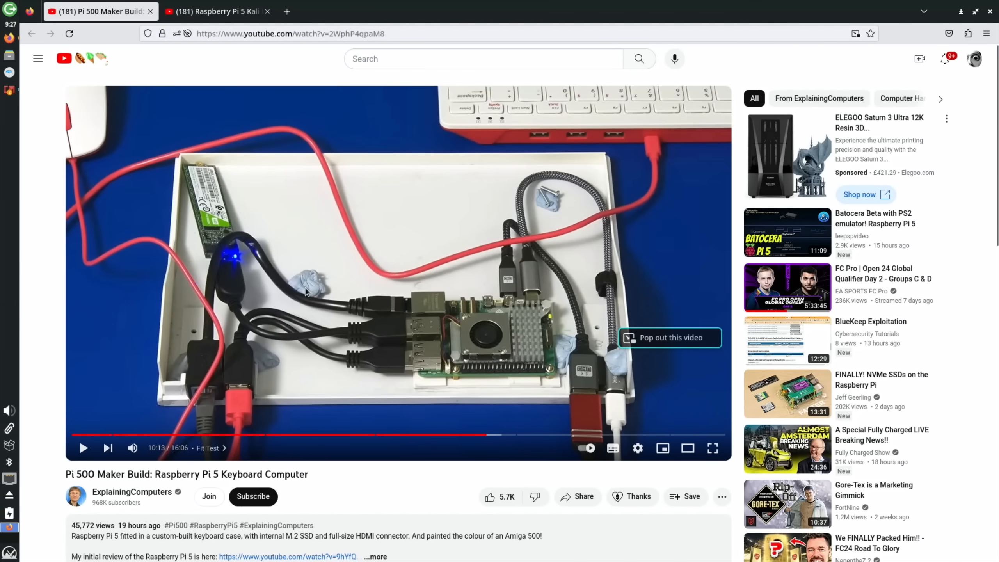
{"action": "mouse_move", "coordinate": [453, 335]}
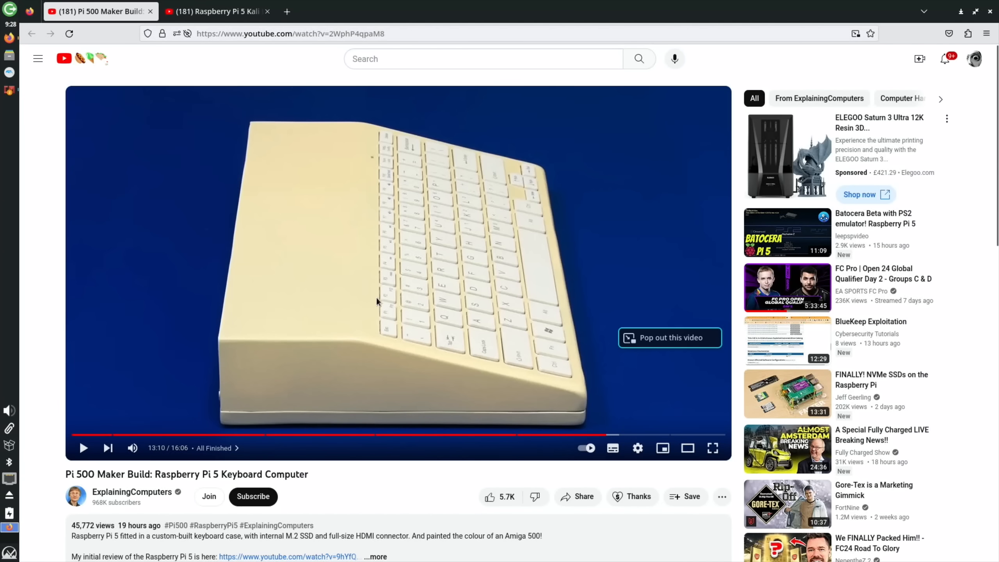
{"action": "left_click", "coordinate": [636, 436]}
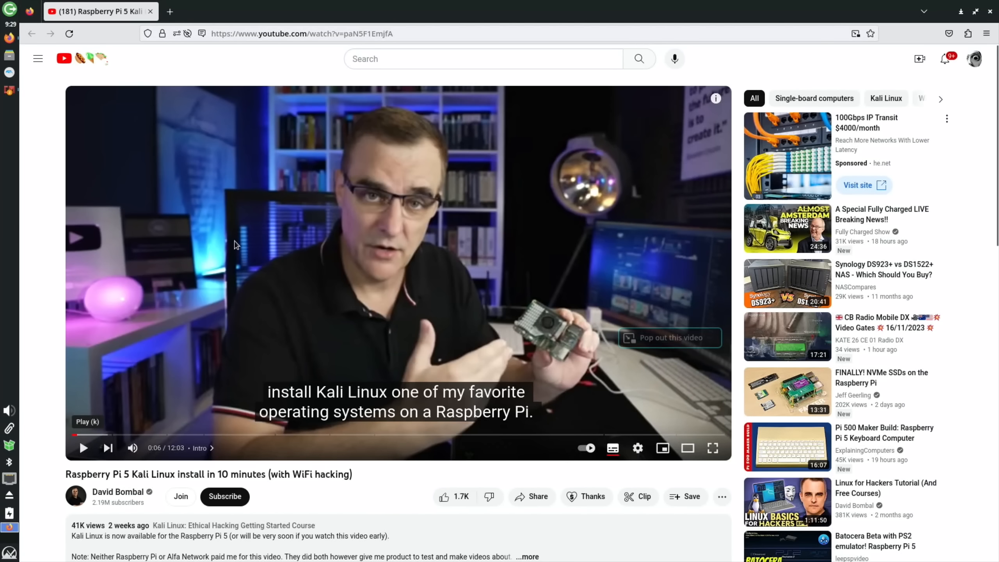
Expand the Kali install video's description and open the kali.org link in a new tab.
{"action": "scroll", "scroll_direction": "down", "scroll_amount": 3}
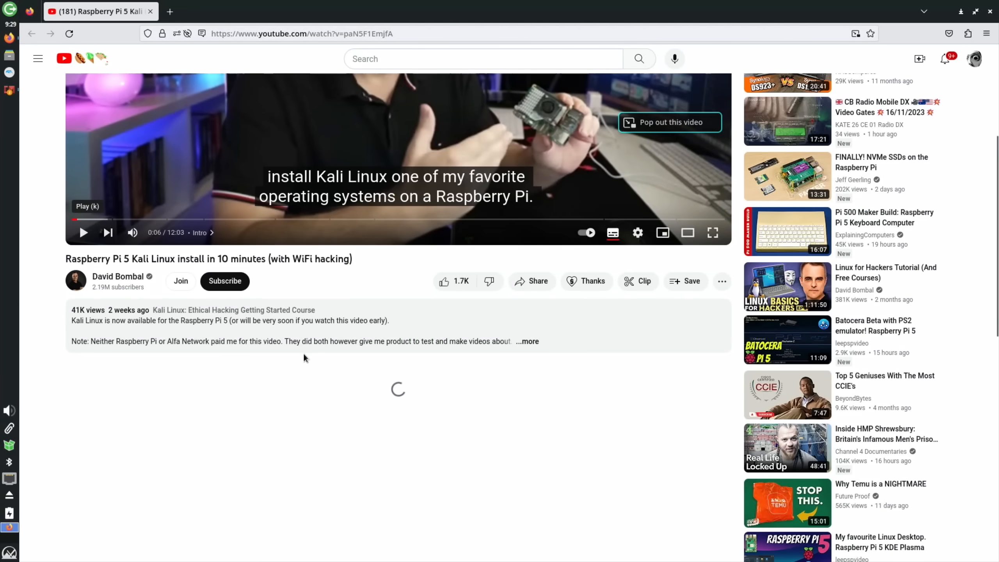
{"action": "left_click", "coordinate": [527, 342]}
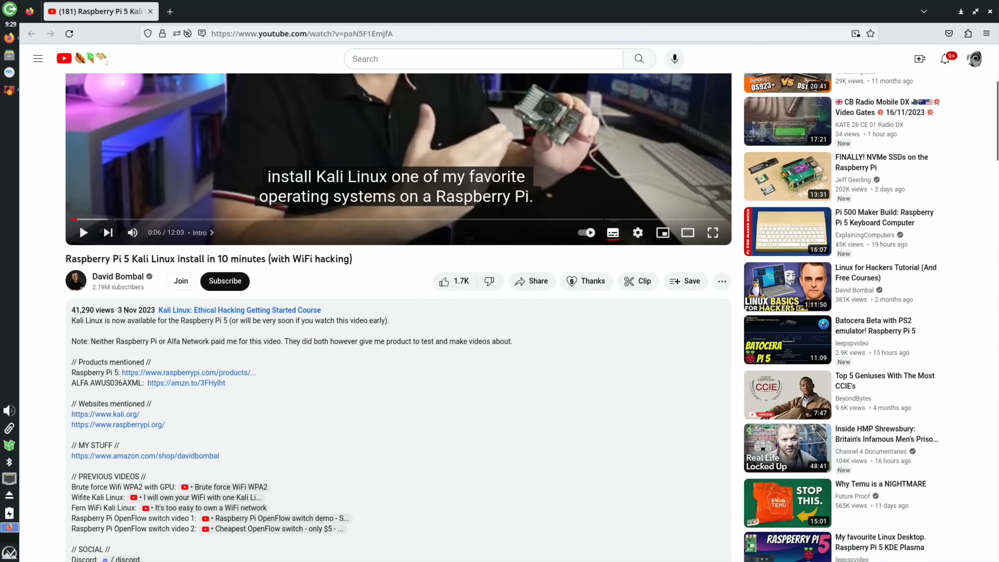
{"action": "right_click", "coordinate": [106, 414]}
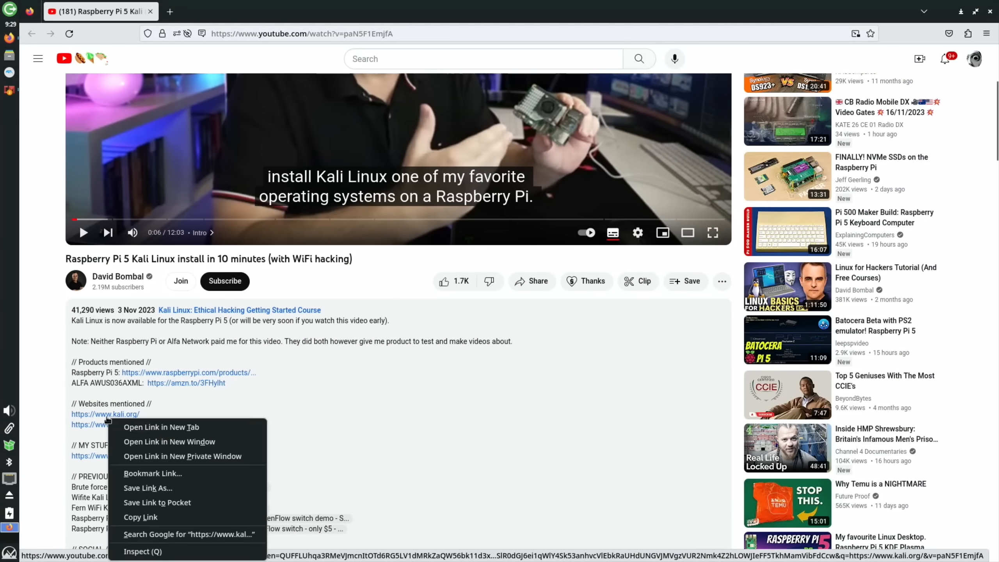
{"action": "left_click", "coordinate": [161, 427]}
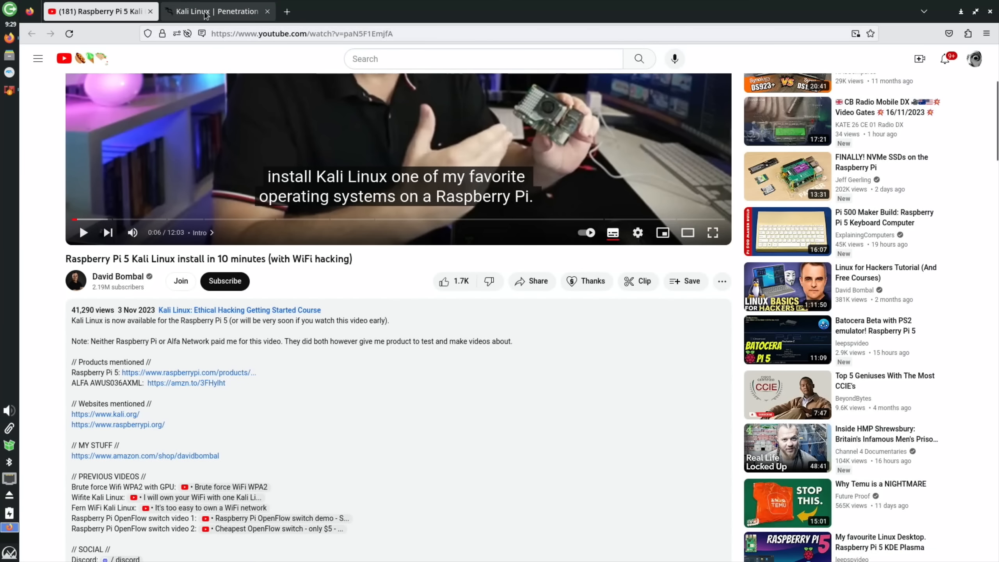
Go to the Kali Linux download page and show the ARM images for Raspberry Pi.
{"action": "left_click", "coordinate": [217, 11]}
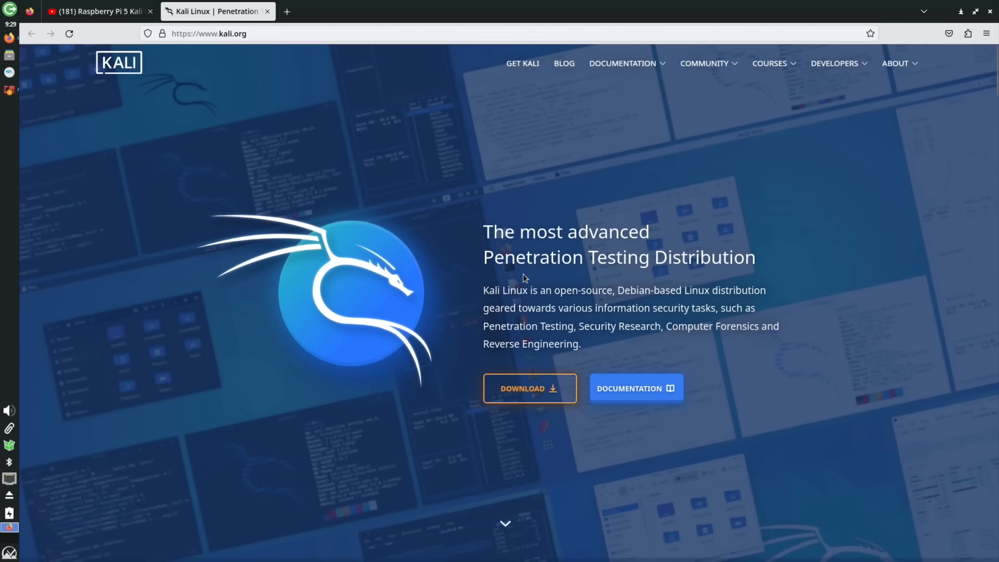
{"action": "mouse_move", "coordinate": [529, 389]}
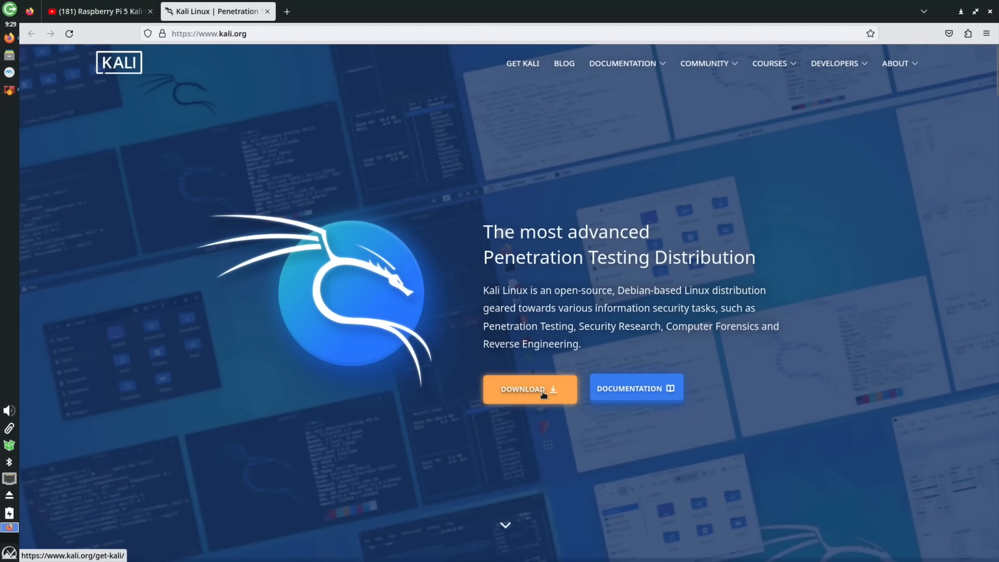
{"action": "left_click", "coordinate": [530, 389]}
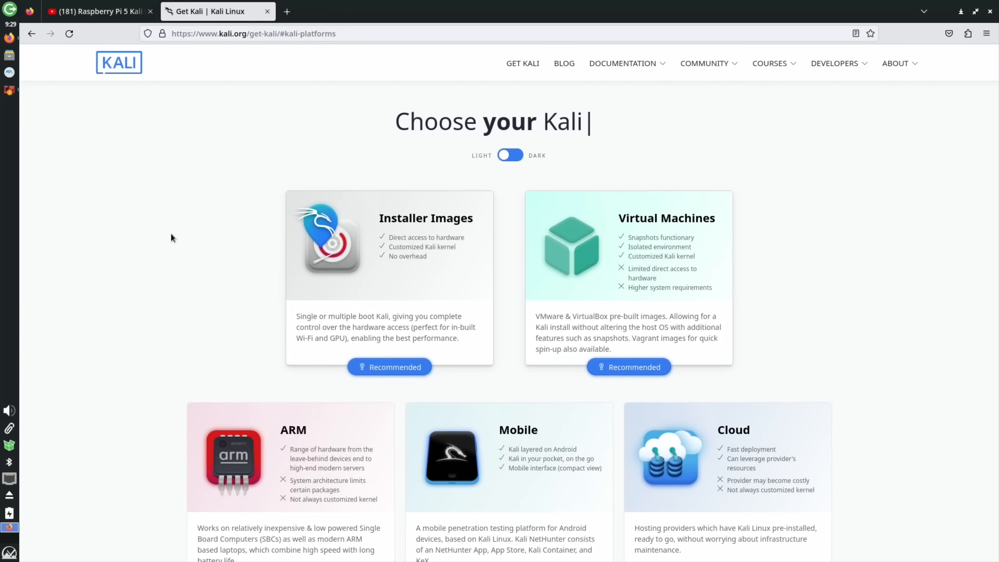
{"action": "left_click", "coordinate": [231, 458]}
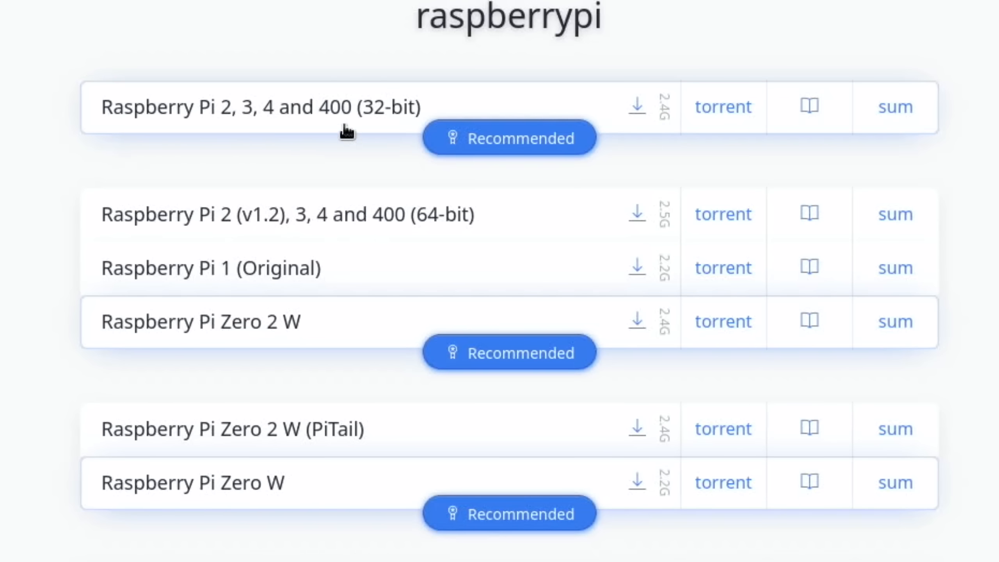
{"action": "mouse_move", "coordinate": [535, 136]}
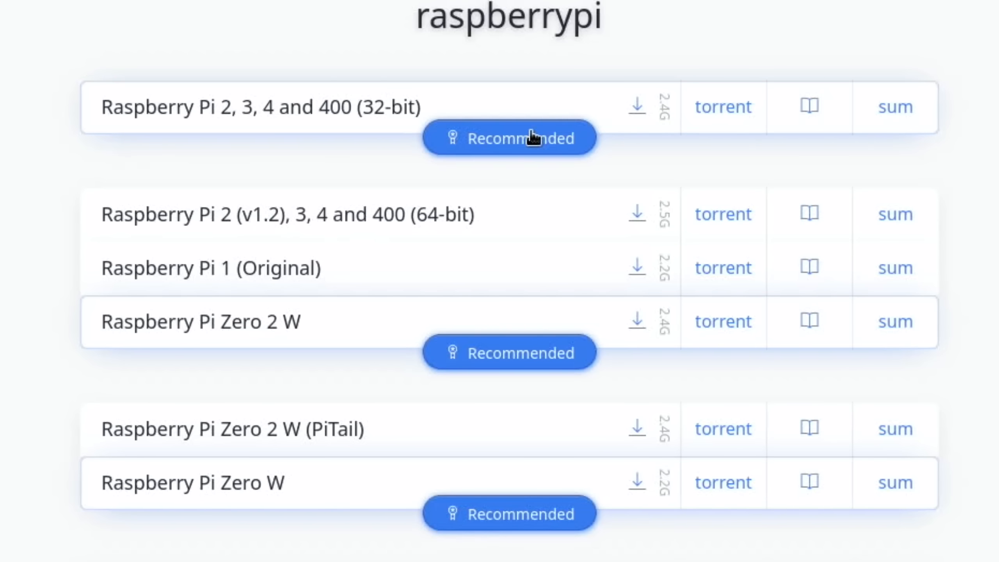
Look through the Raspberry Pi images and pre-built VM options, then move on to the alarm clock article.
{"action": "scroll", "scroll_direction": "down", "scroll_amount": 3}
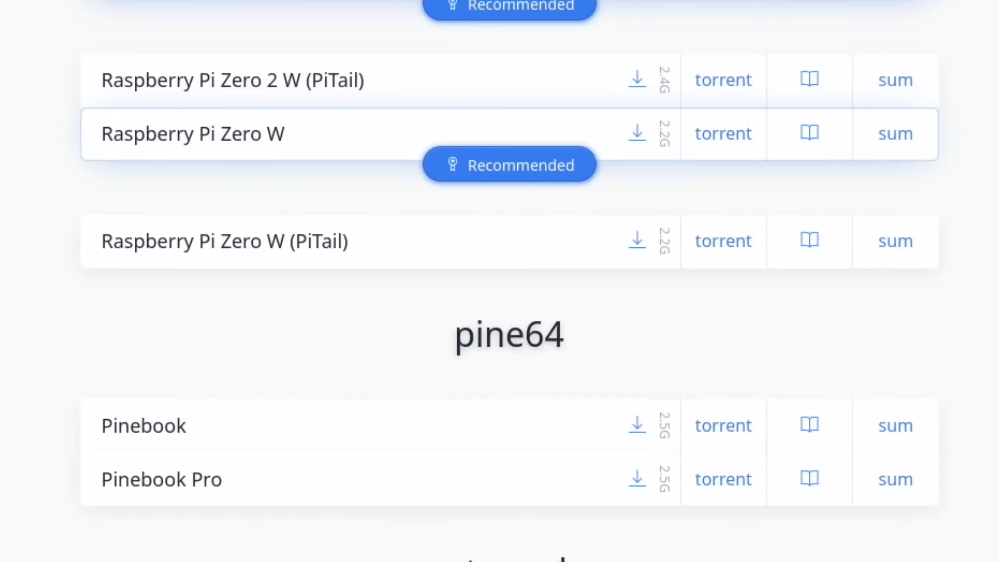
{"action": "scroll", "scroll_direction": "down", "scroll_amount": 3}
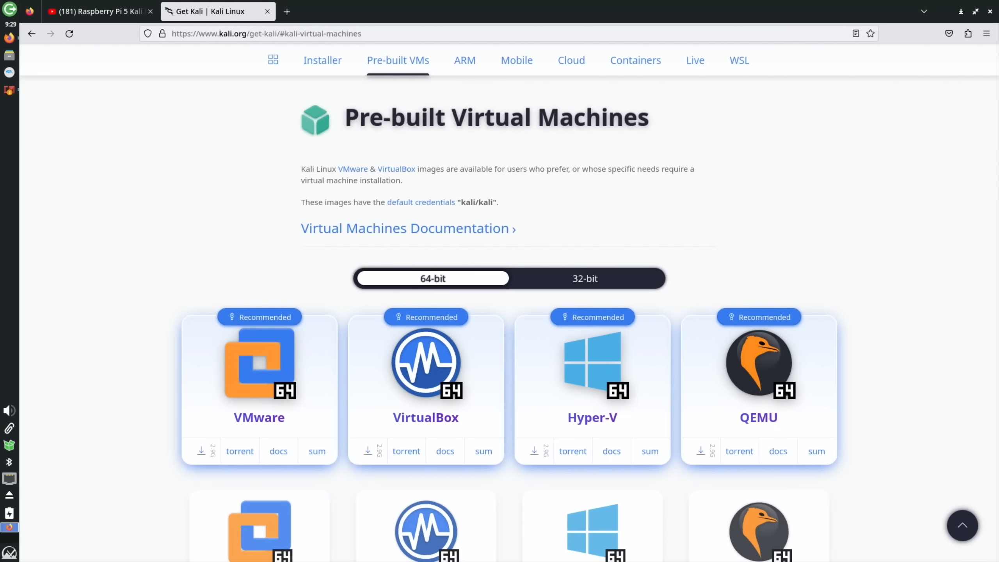
{"action": "left_click", "coordinate": [465, 60]}
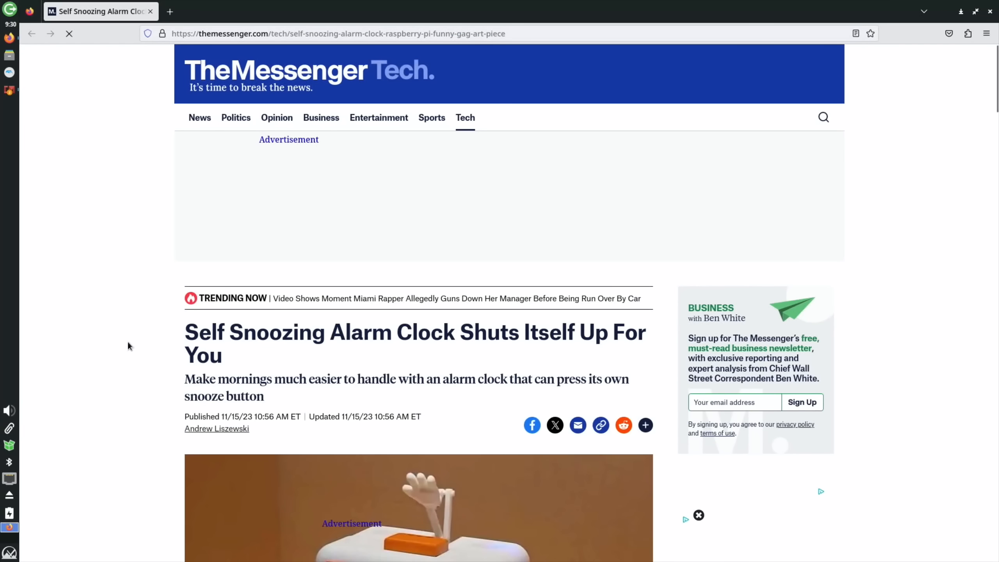
Scroll down the alarm clock article and dismiss the subscribe prompt with Later.
{"action": "scroll", "scroll_direction": "down", "scroll_amount": 3}
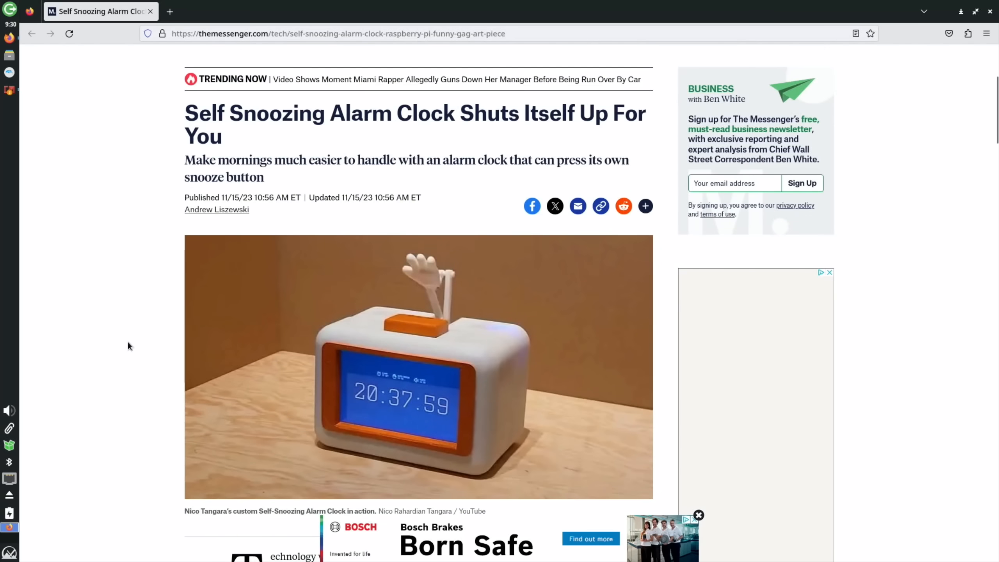
{"action": "scroll", "scroll_direction": "down", "scroll_amount": 3}
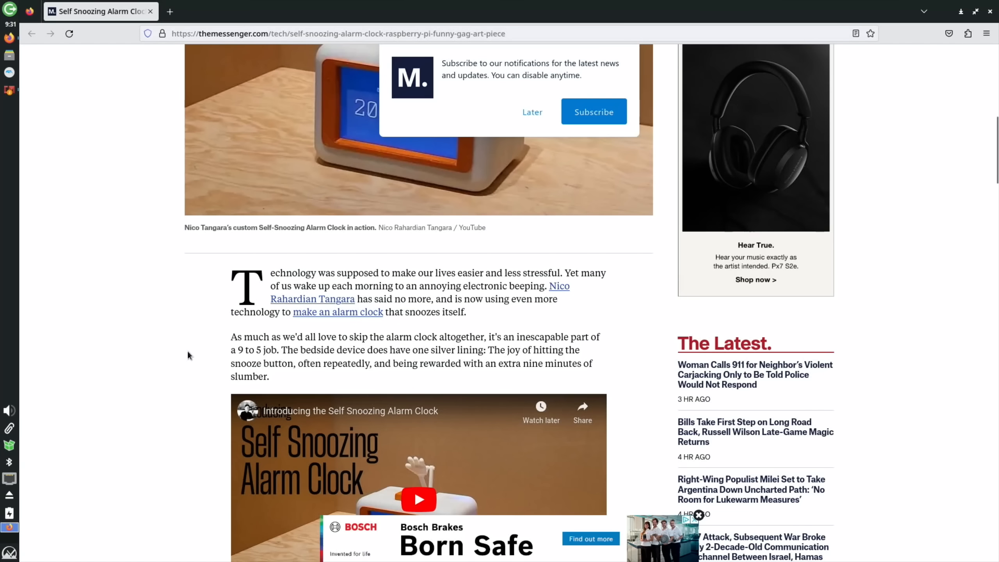
{"action": "scroll", "scroll_direction": "down", "scroll_amount": 3}
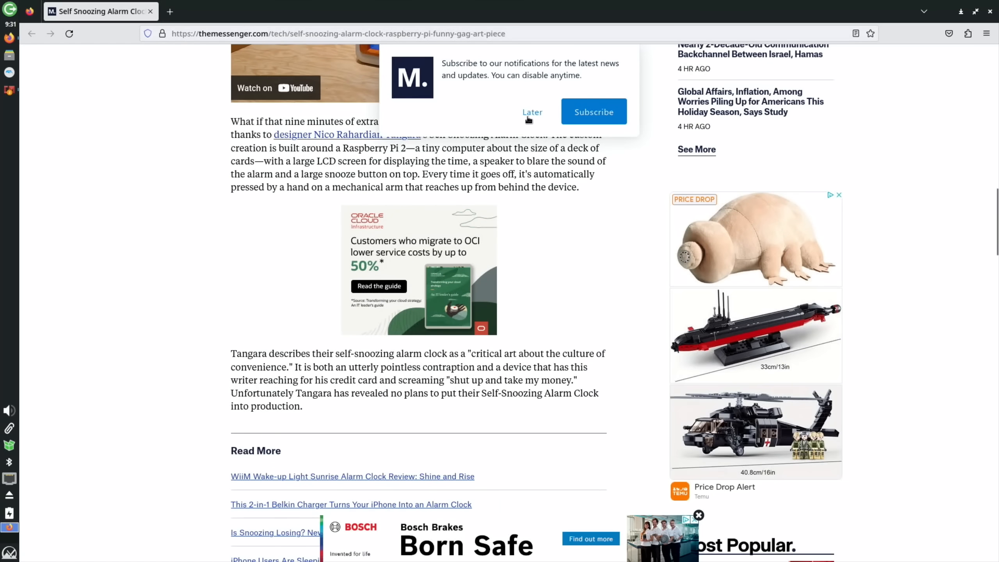
{"action": "left_click", "coordinate": [533, 112]}
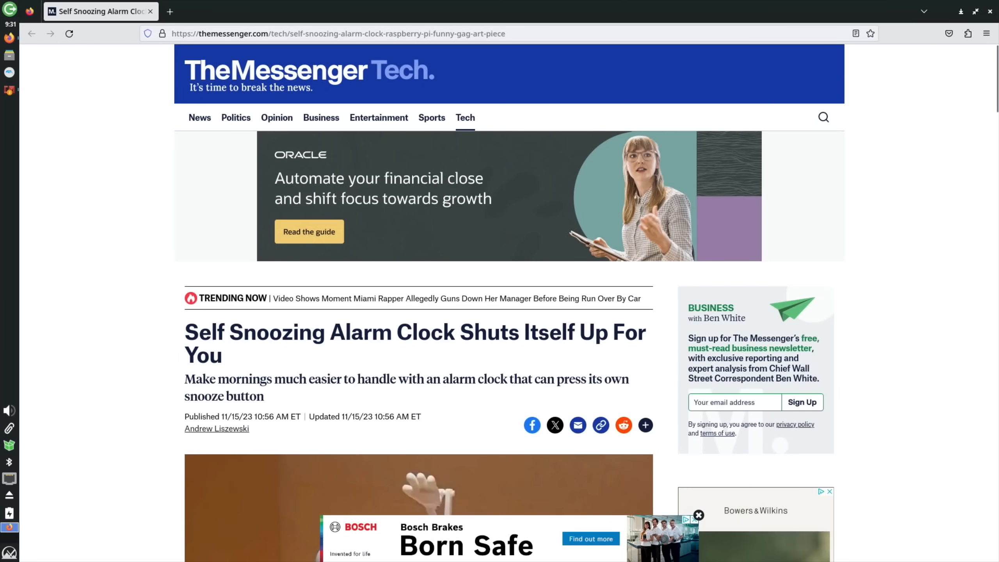
{"action": "mouse_move", "coordinate": [152, 365]}
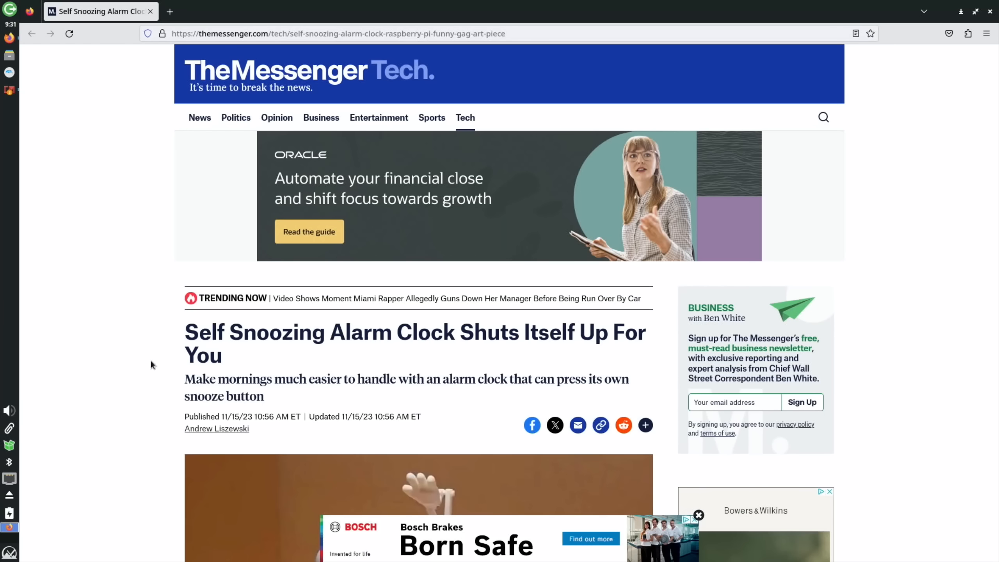
Scroll further to the embedded Self Snoozing Alarm Clock video and start it playing.
{"action": "scroll", "scroll_direction": "down", "scroll_amount": 3}
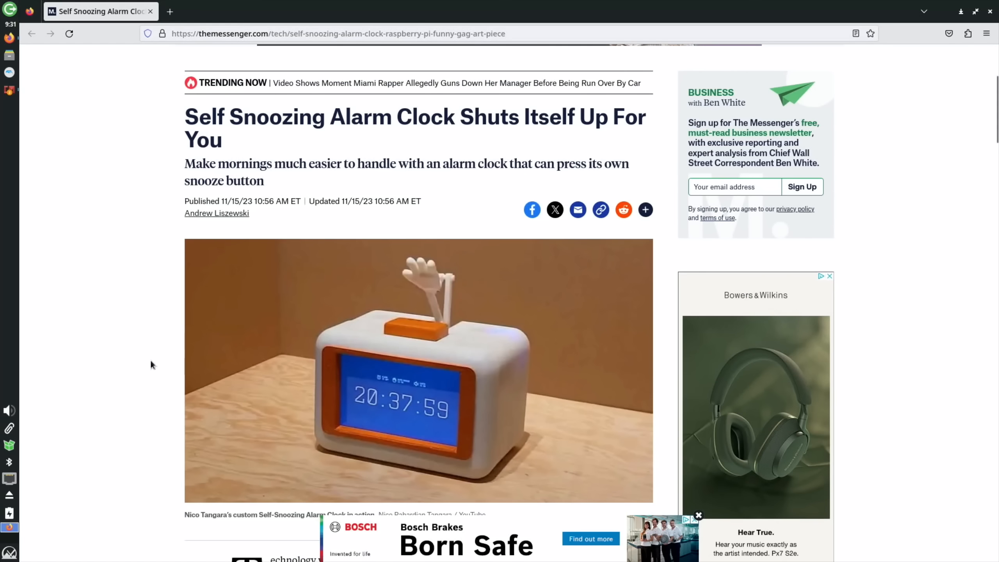
{"action": "mouse_move", "coordinate": [432, 294]}
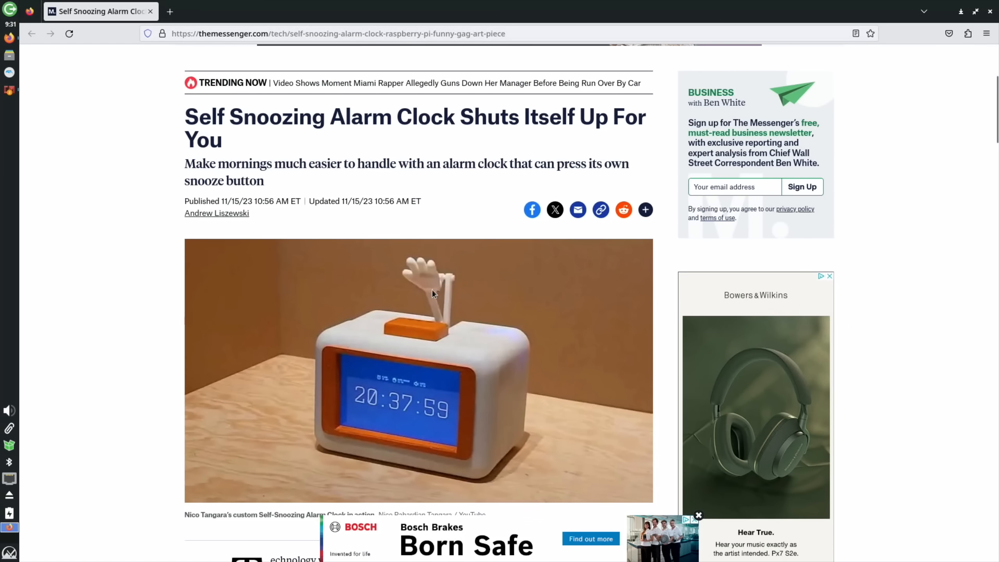
{"action": "mouse_move", "coordinate": [380, 407]}
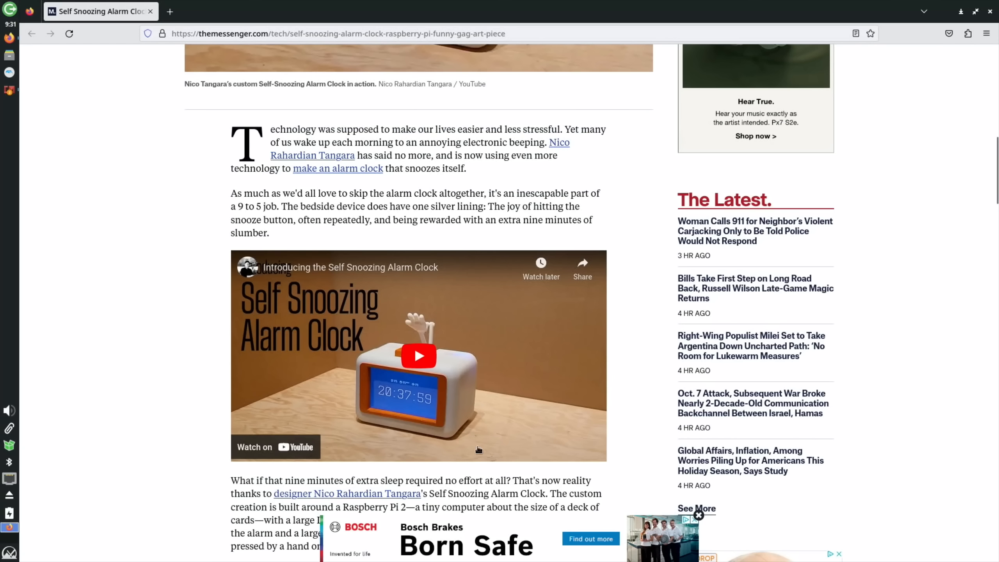
{"action": "mouse_move", "coordinate": [418, 356]}
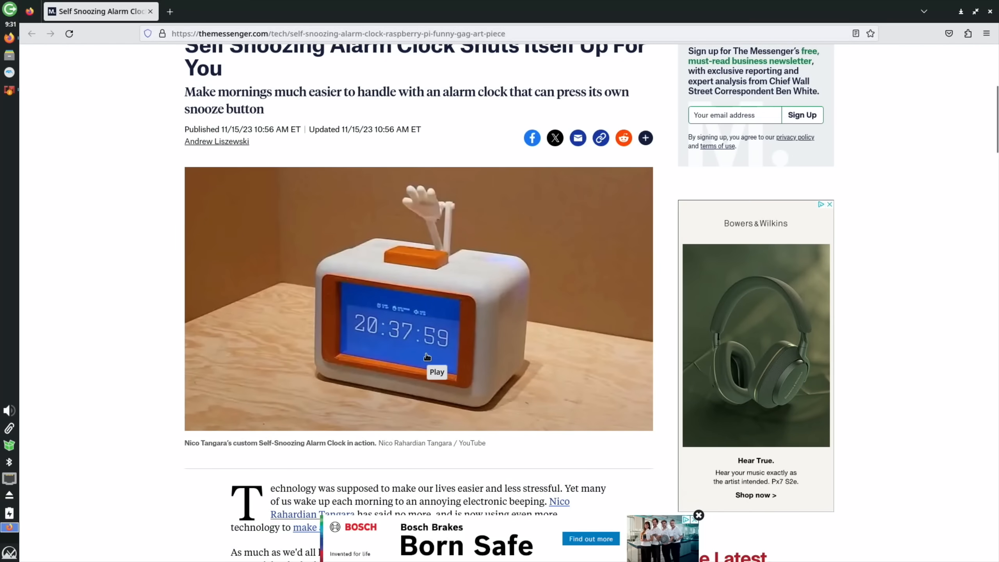
{"action": "scroll", "scroll_direction": "down", "scroll_amount": 3}
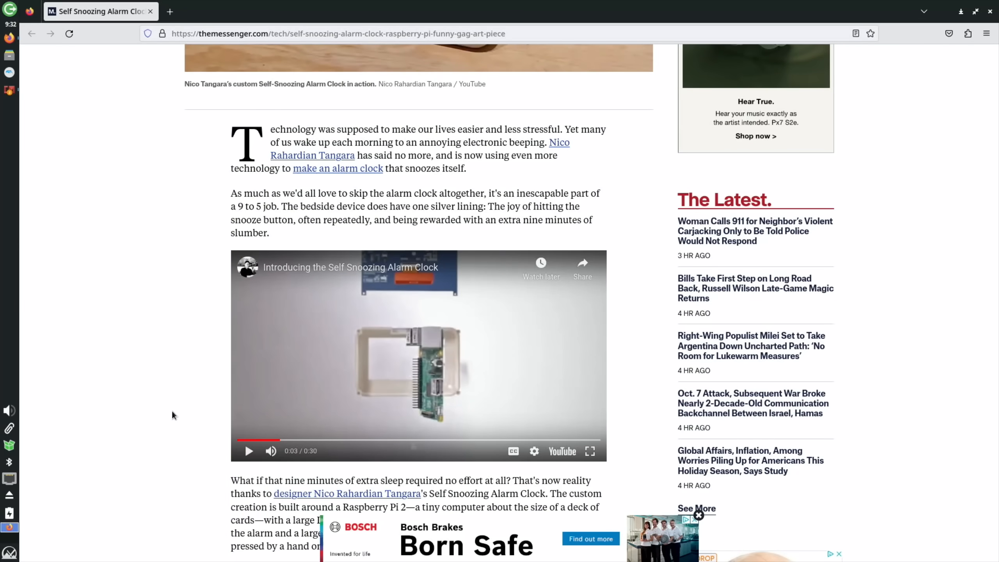